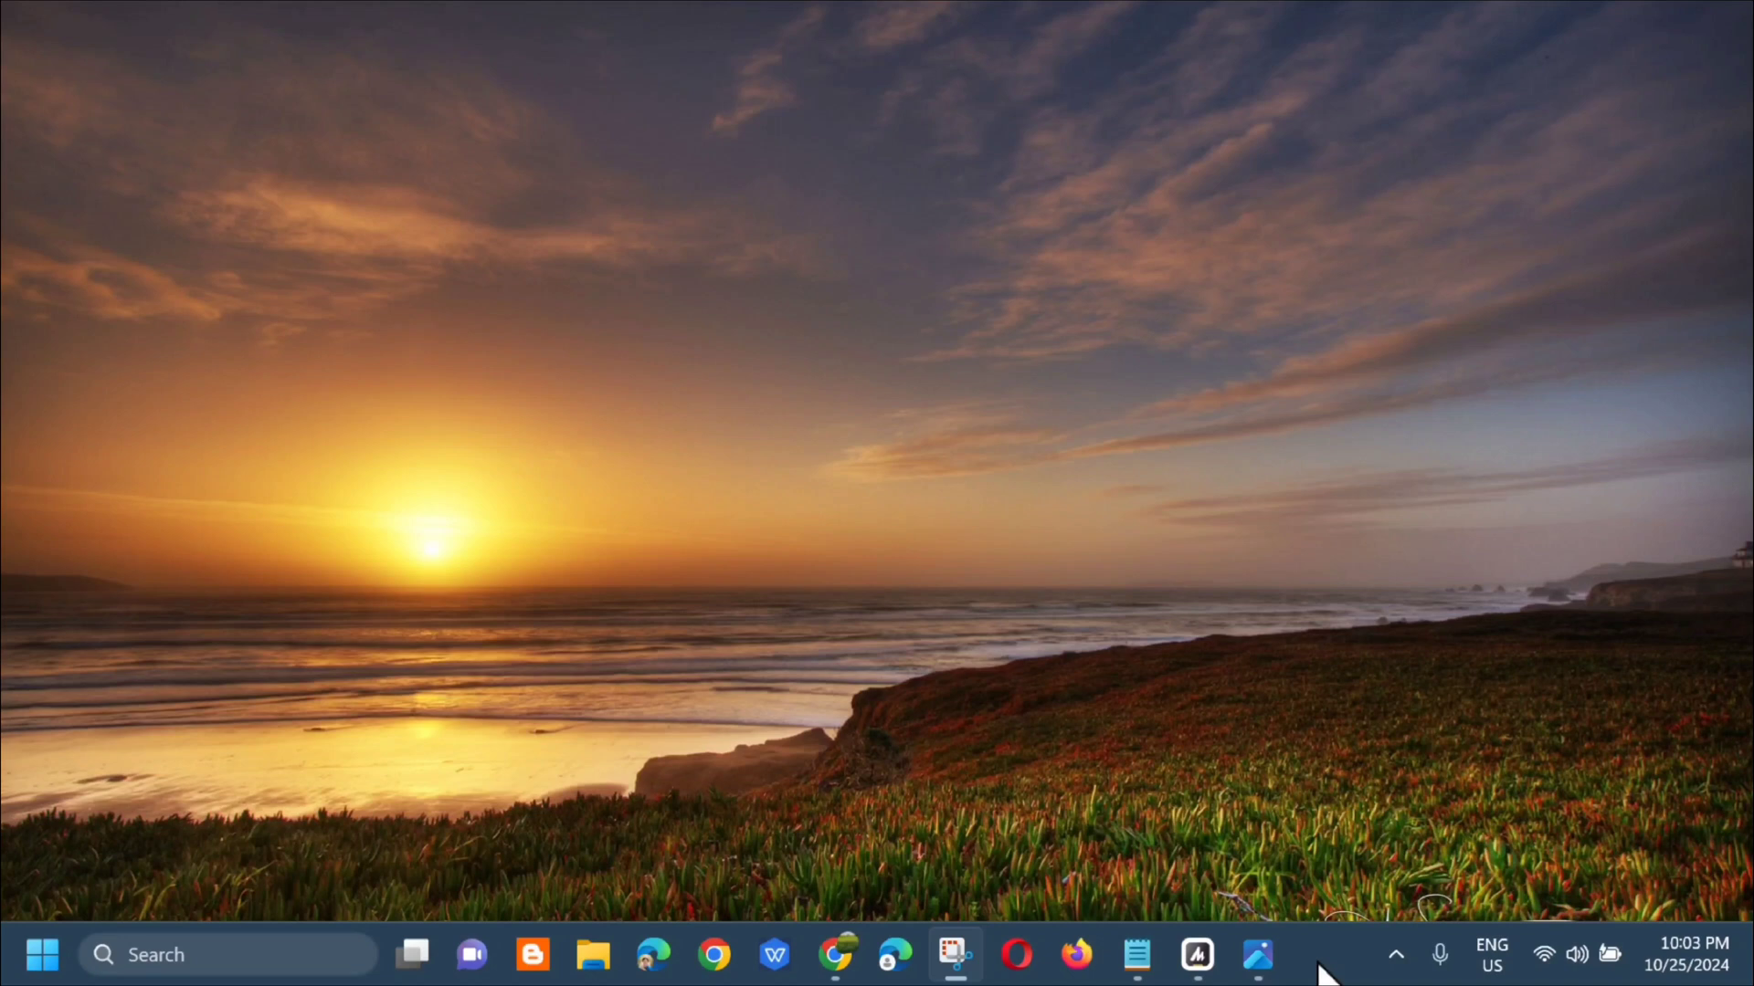
- Search Windows for "file explorer" from the taskbar search box
click(595, 960)
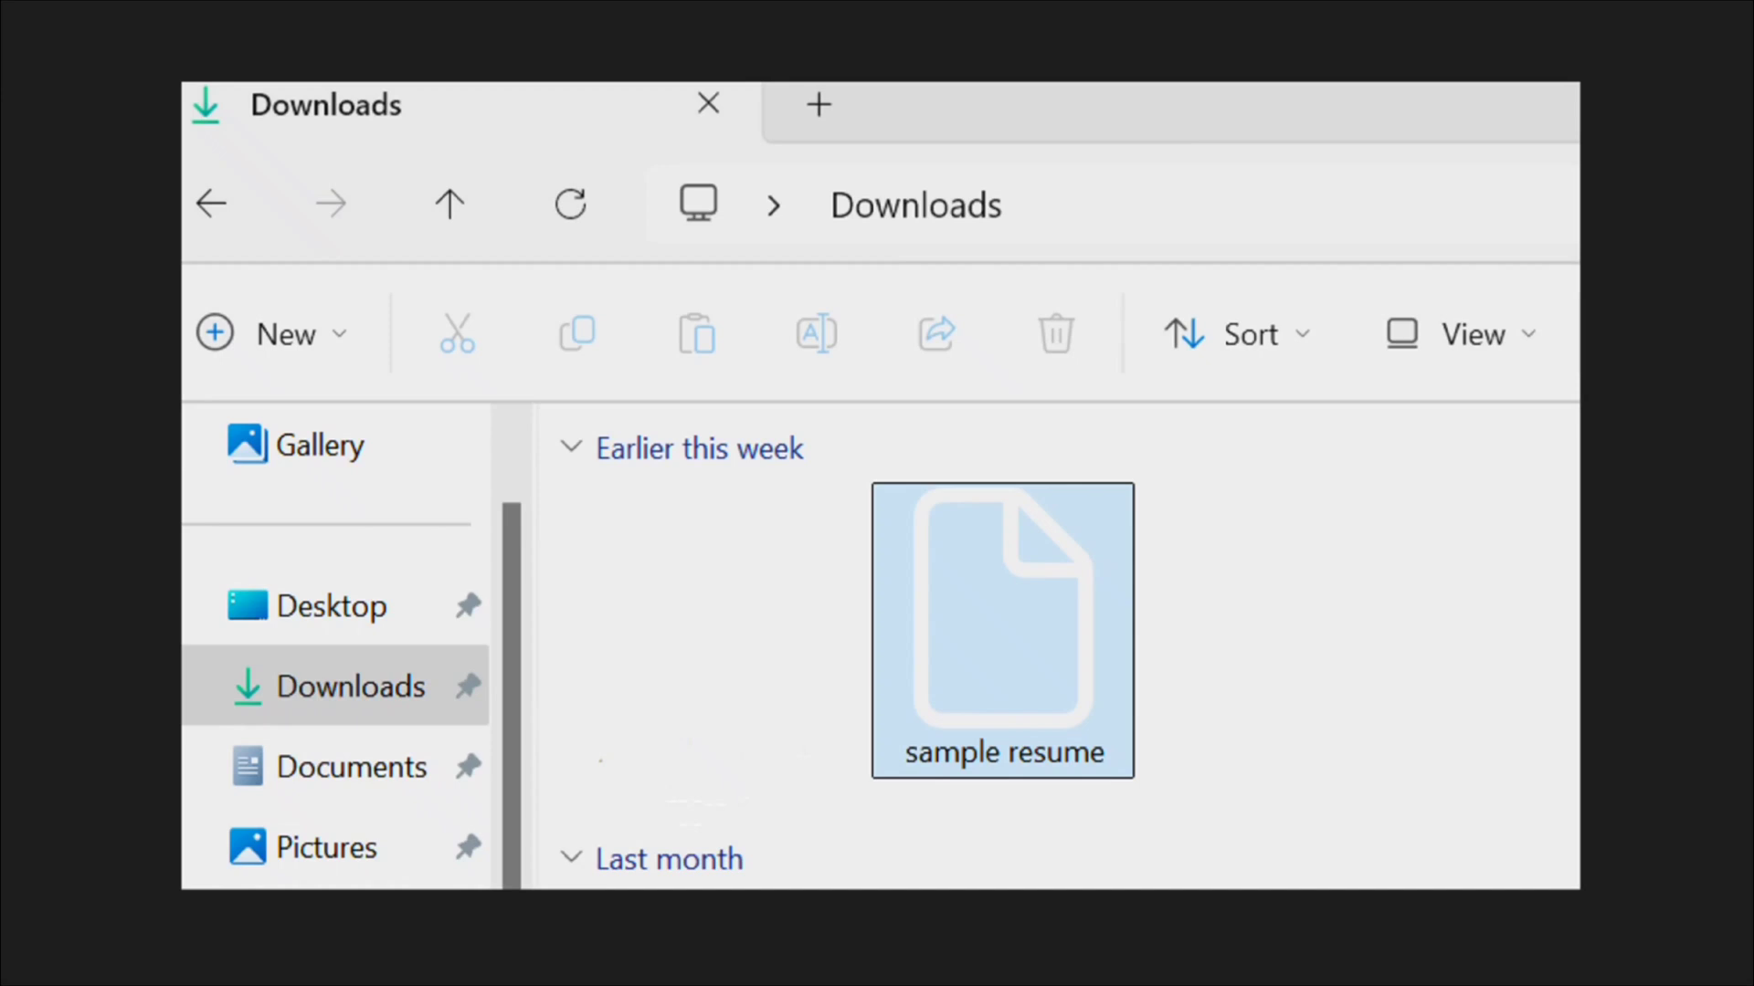
mouse_move(1071, 631)
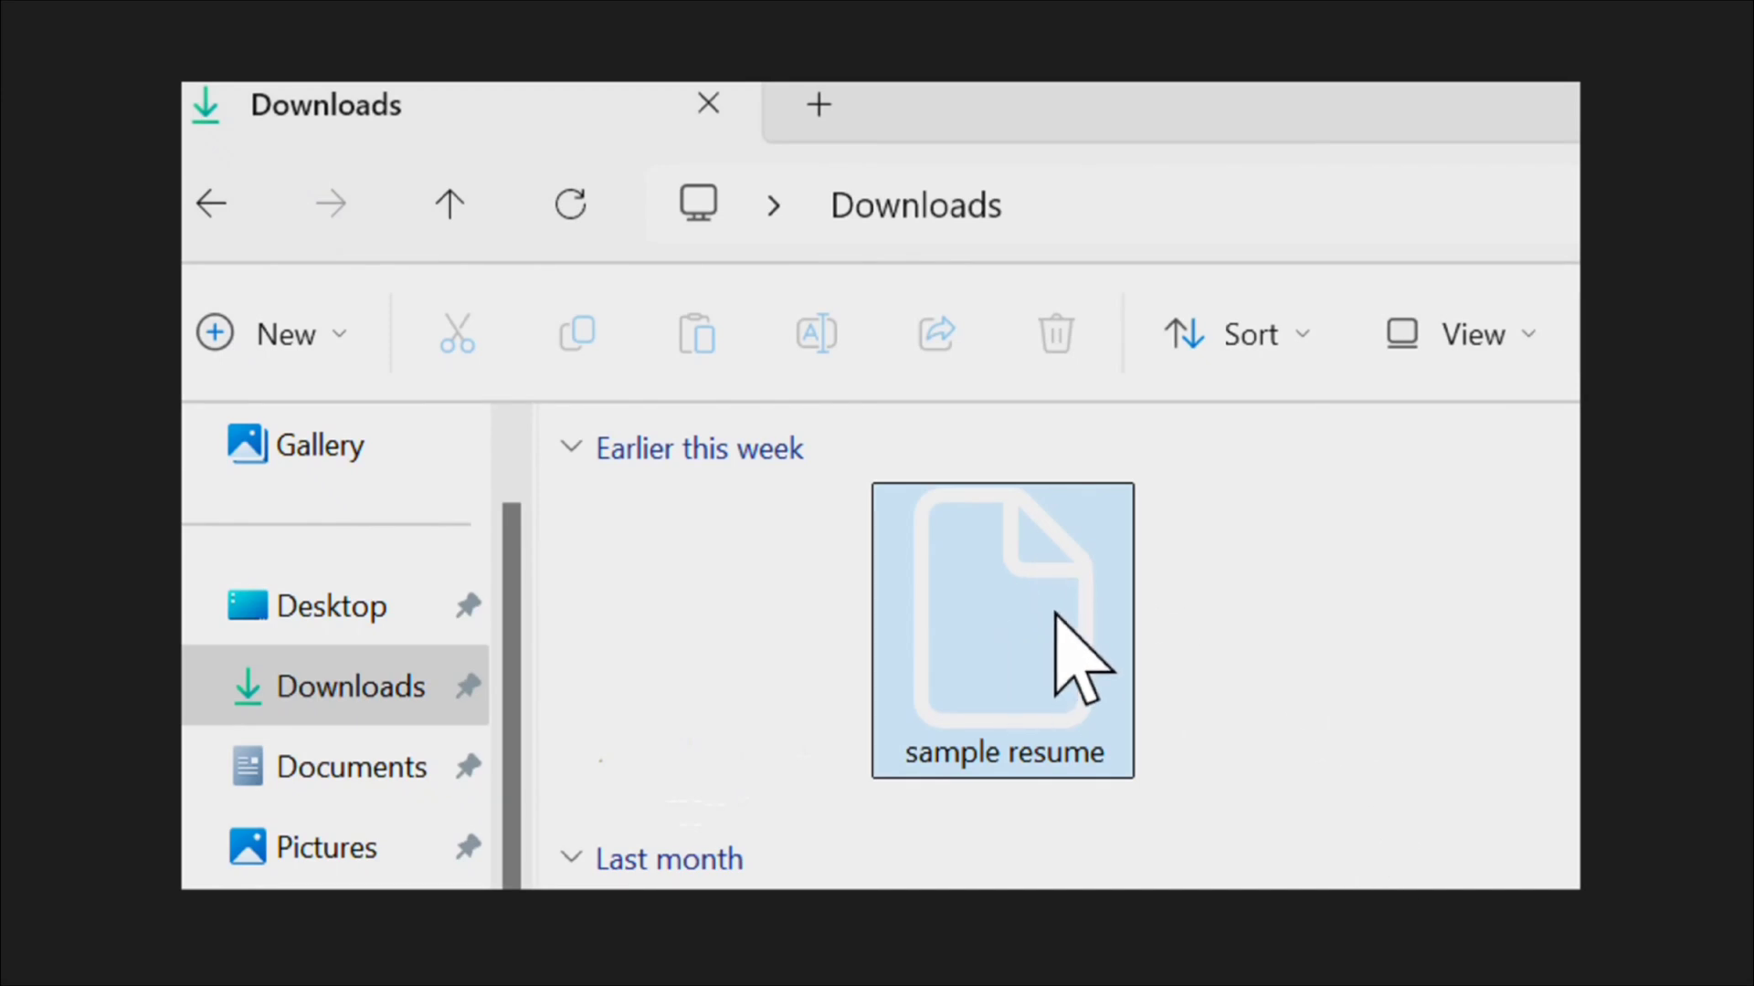
mouse_move(1085, 646)
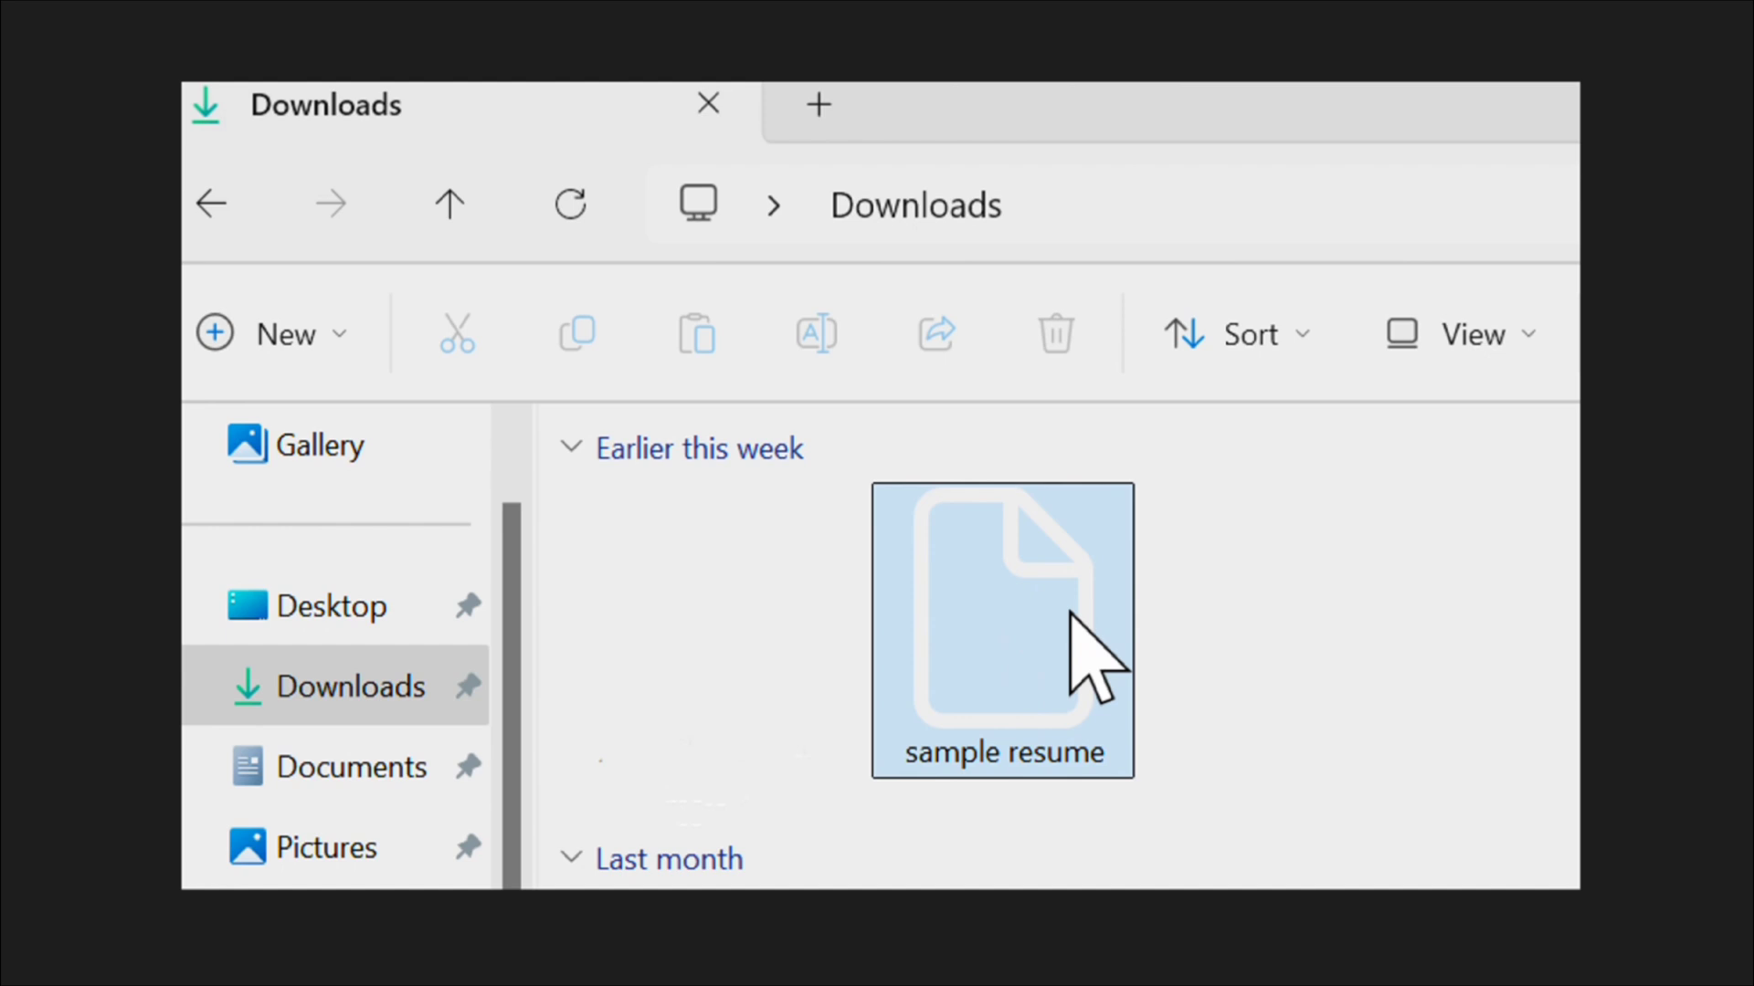
mouse_move(970, 739)
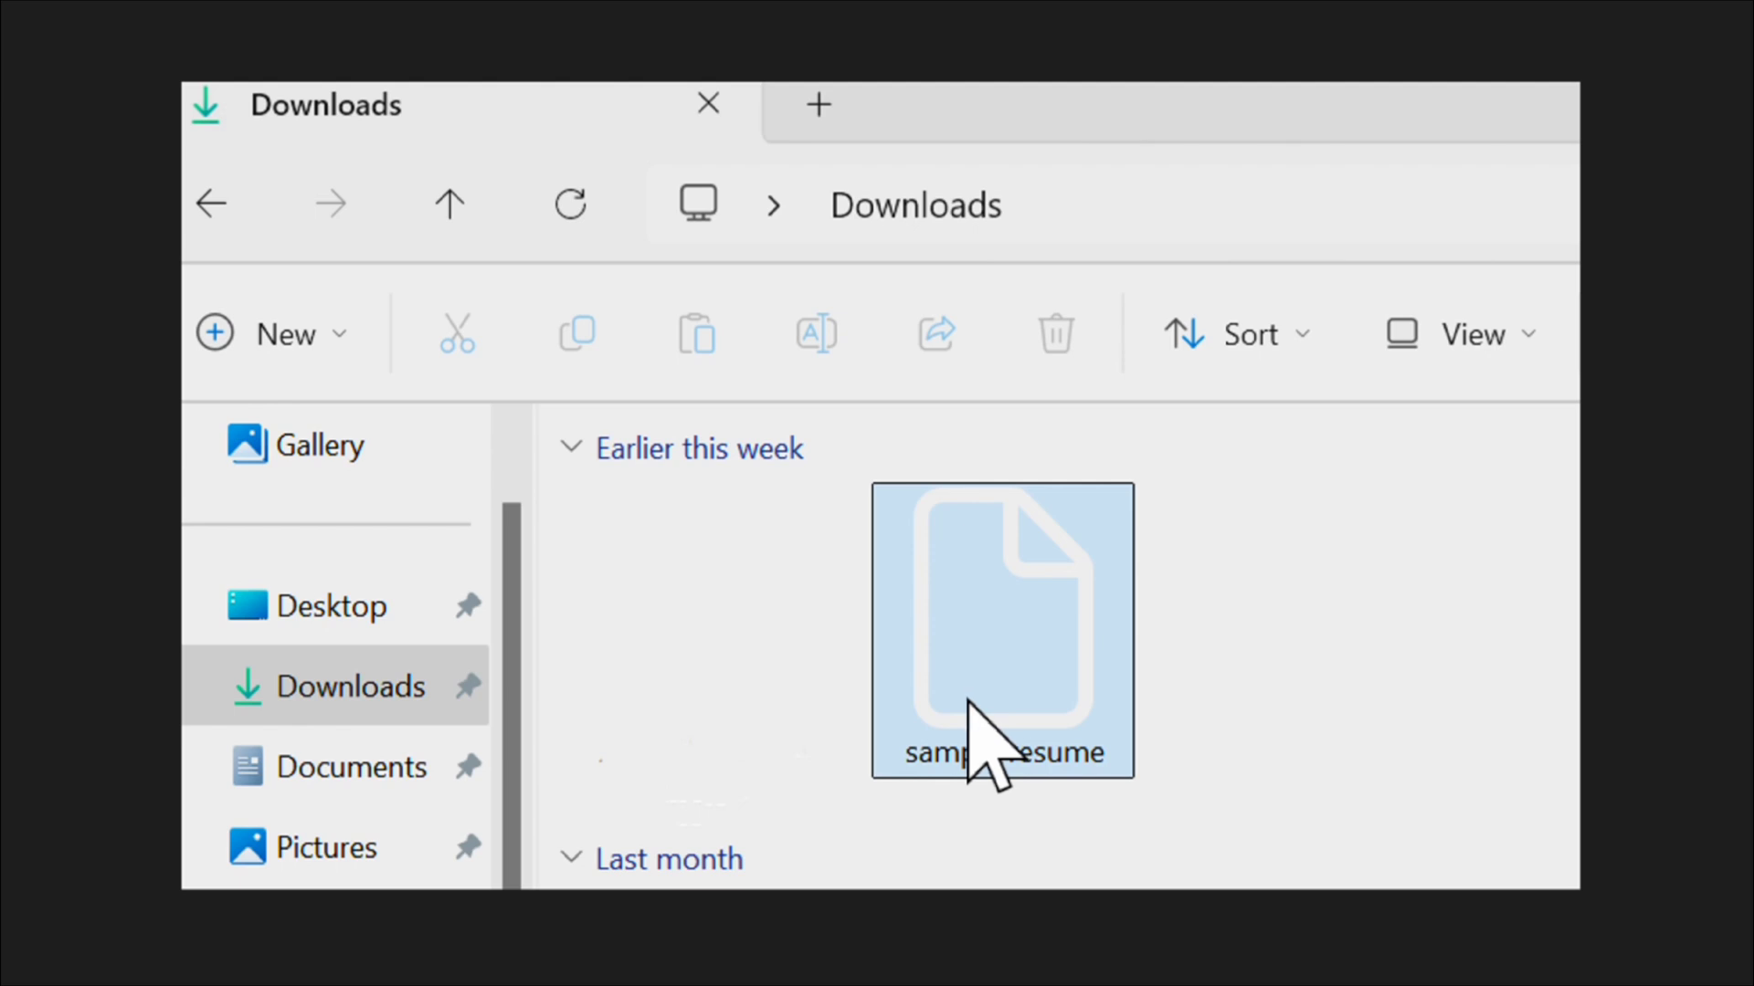
mouse_move(1630, 654)
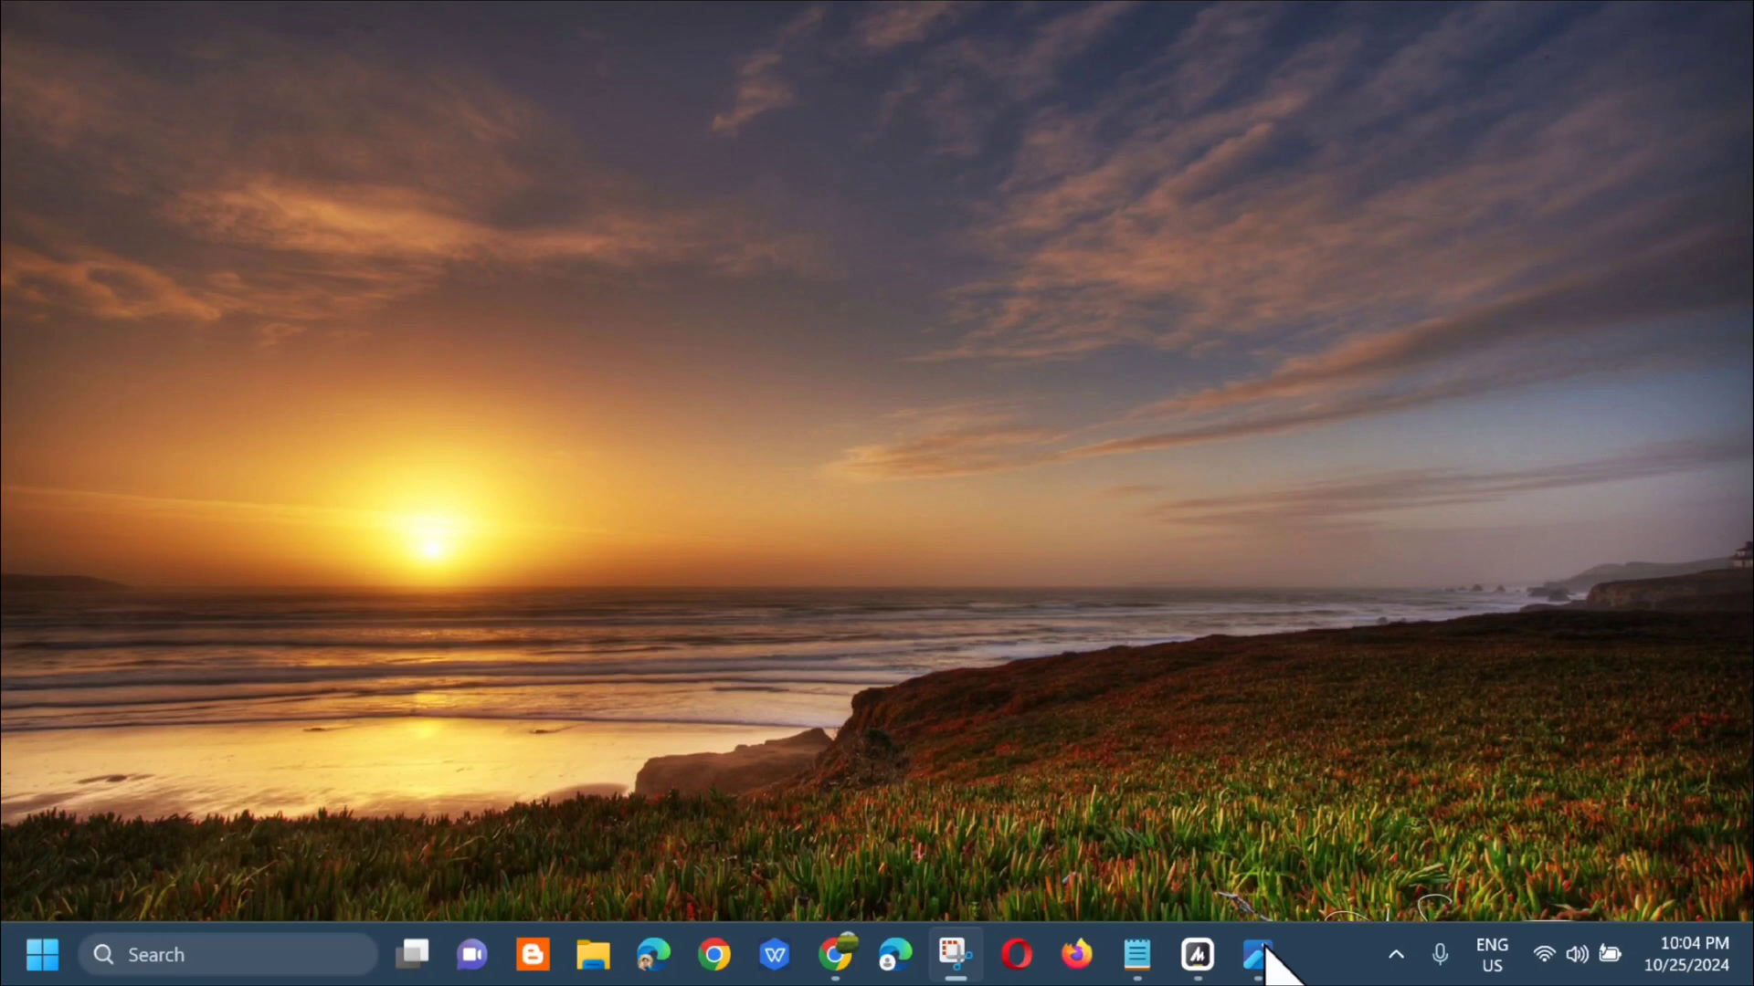
mouse_move(711, 771)
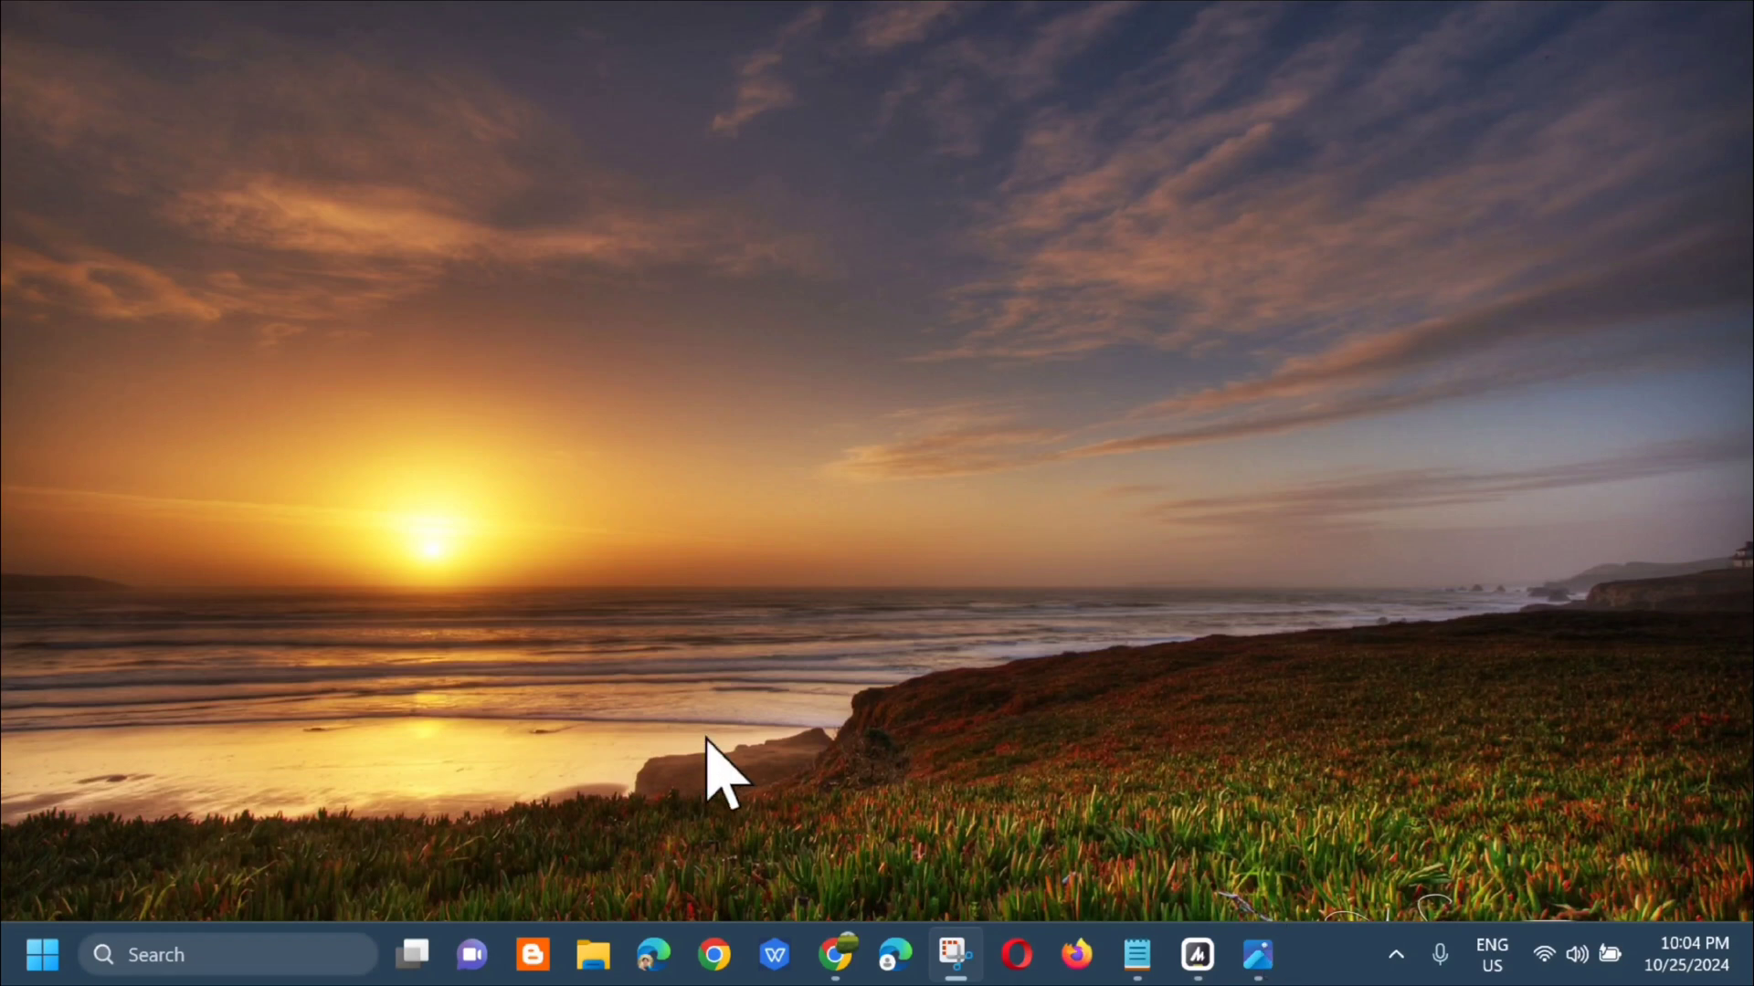
click(40, 954)
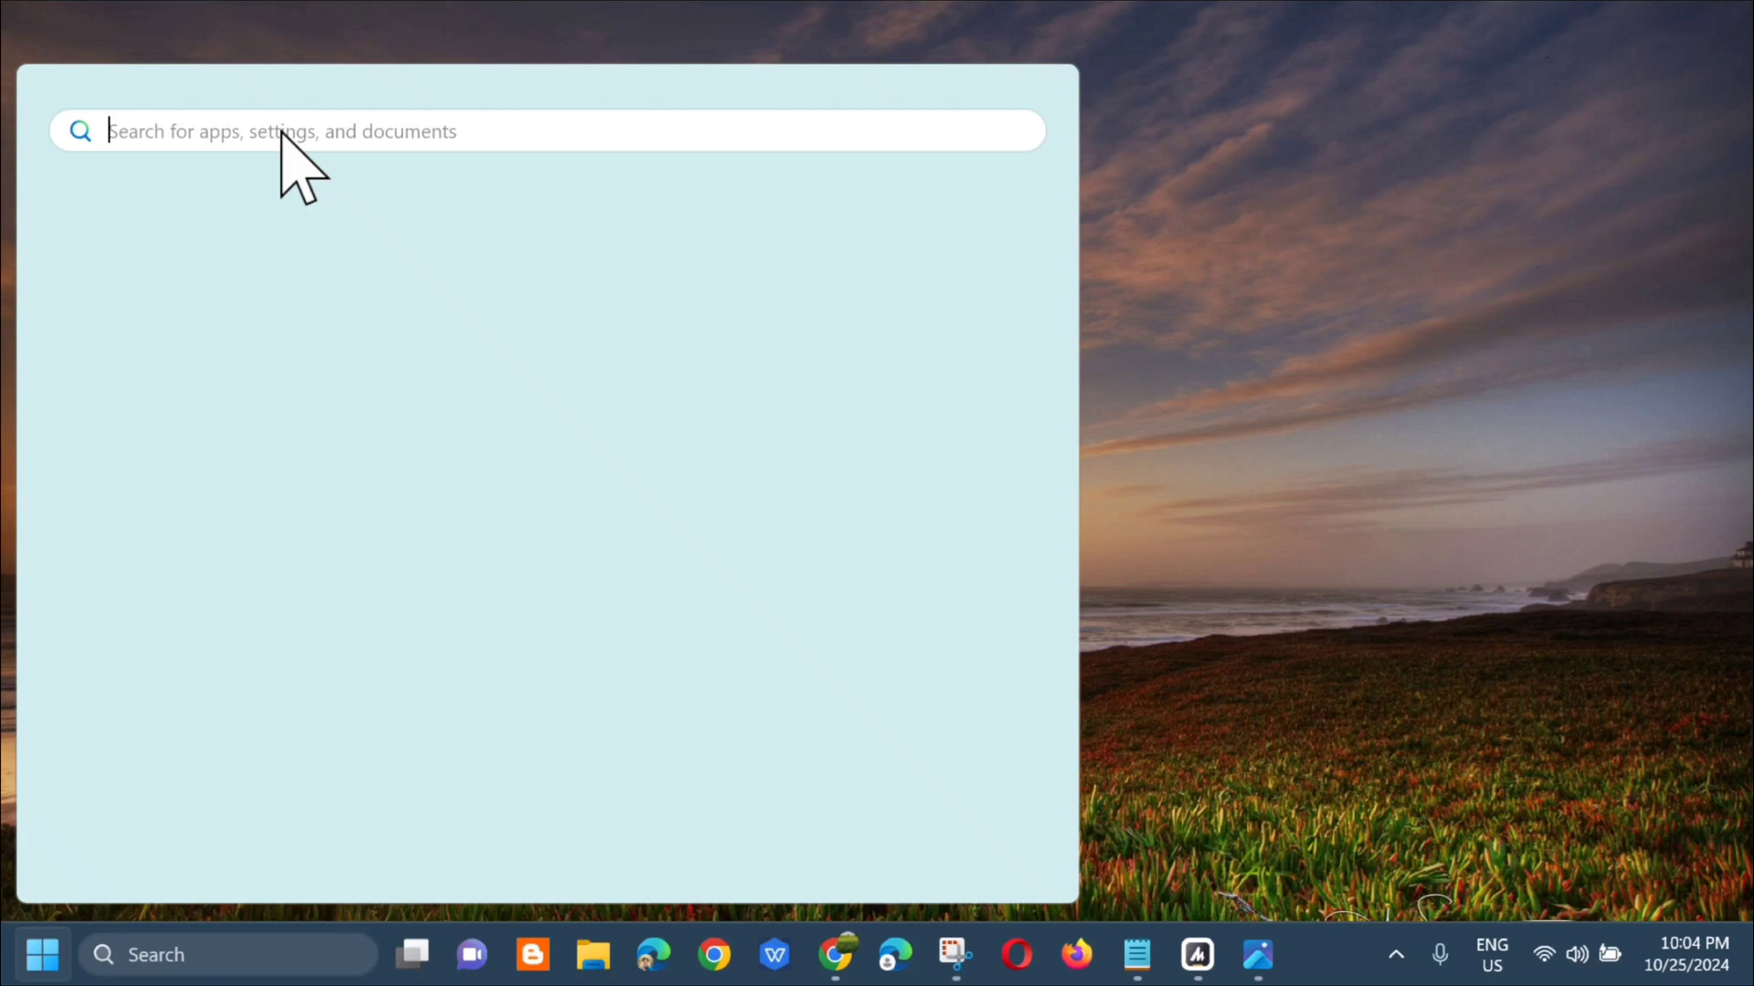
text(file explorer)
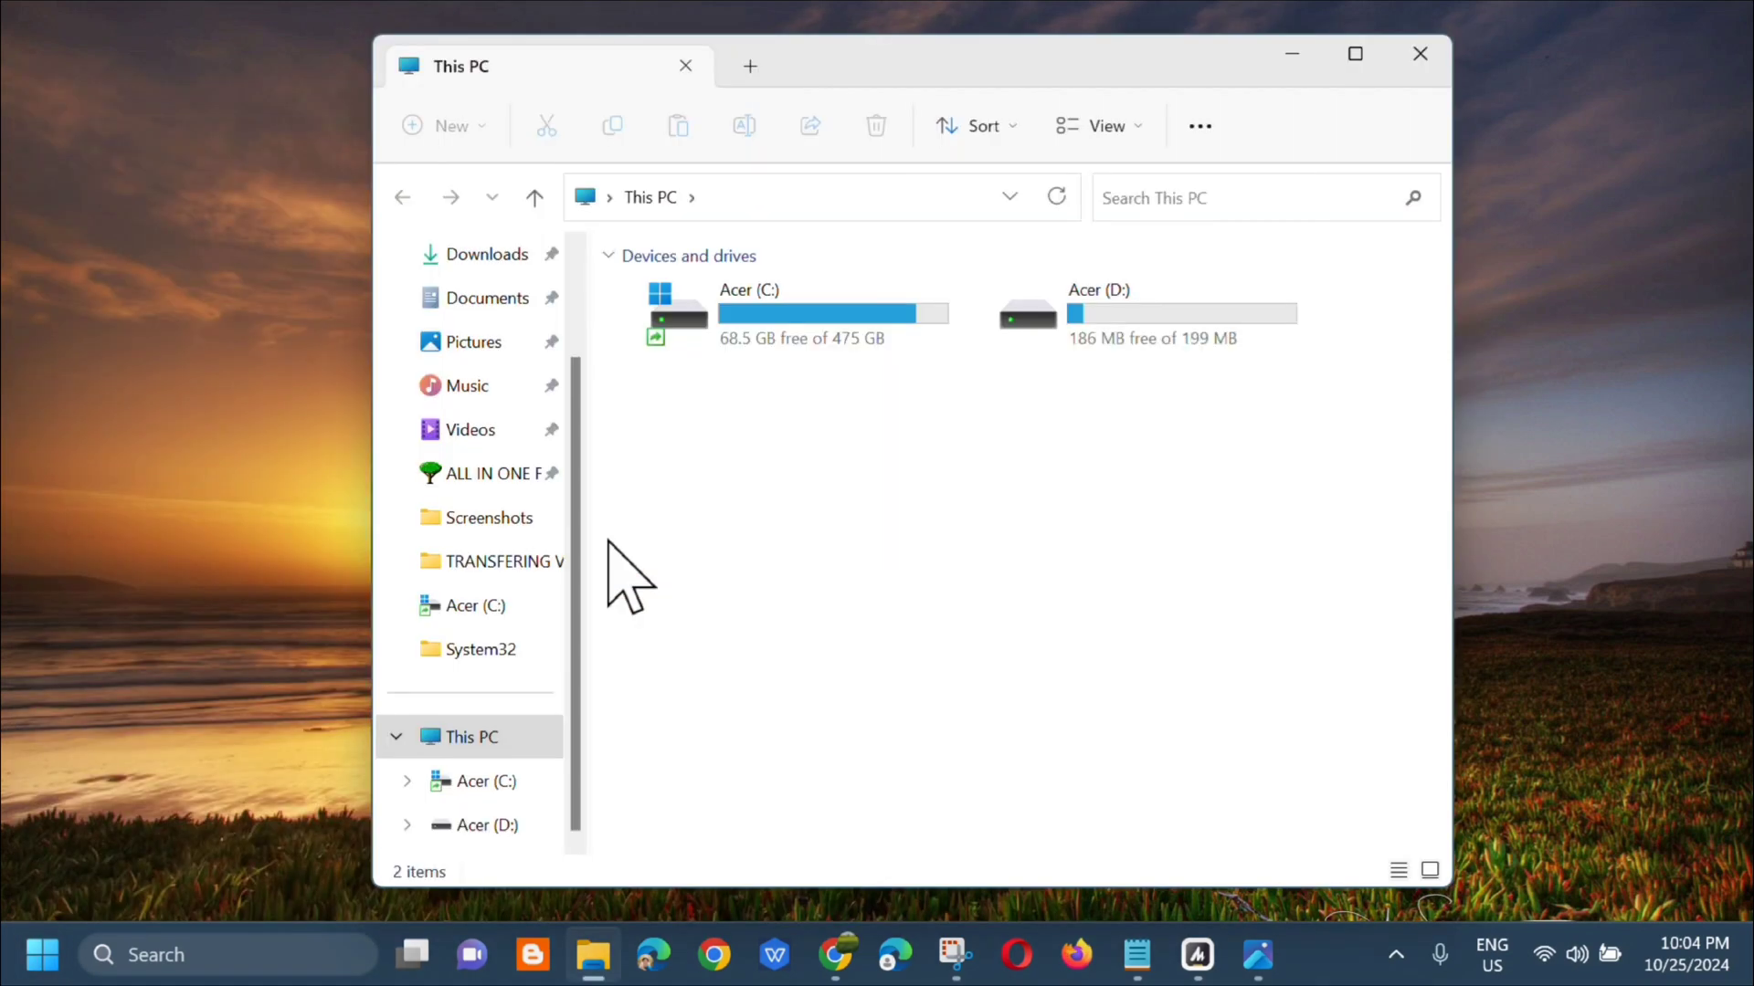
mouse_move(583, 77)
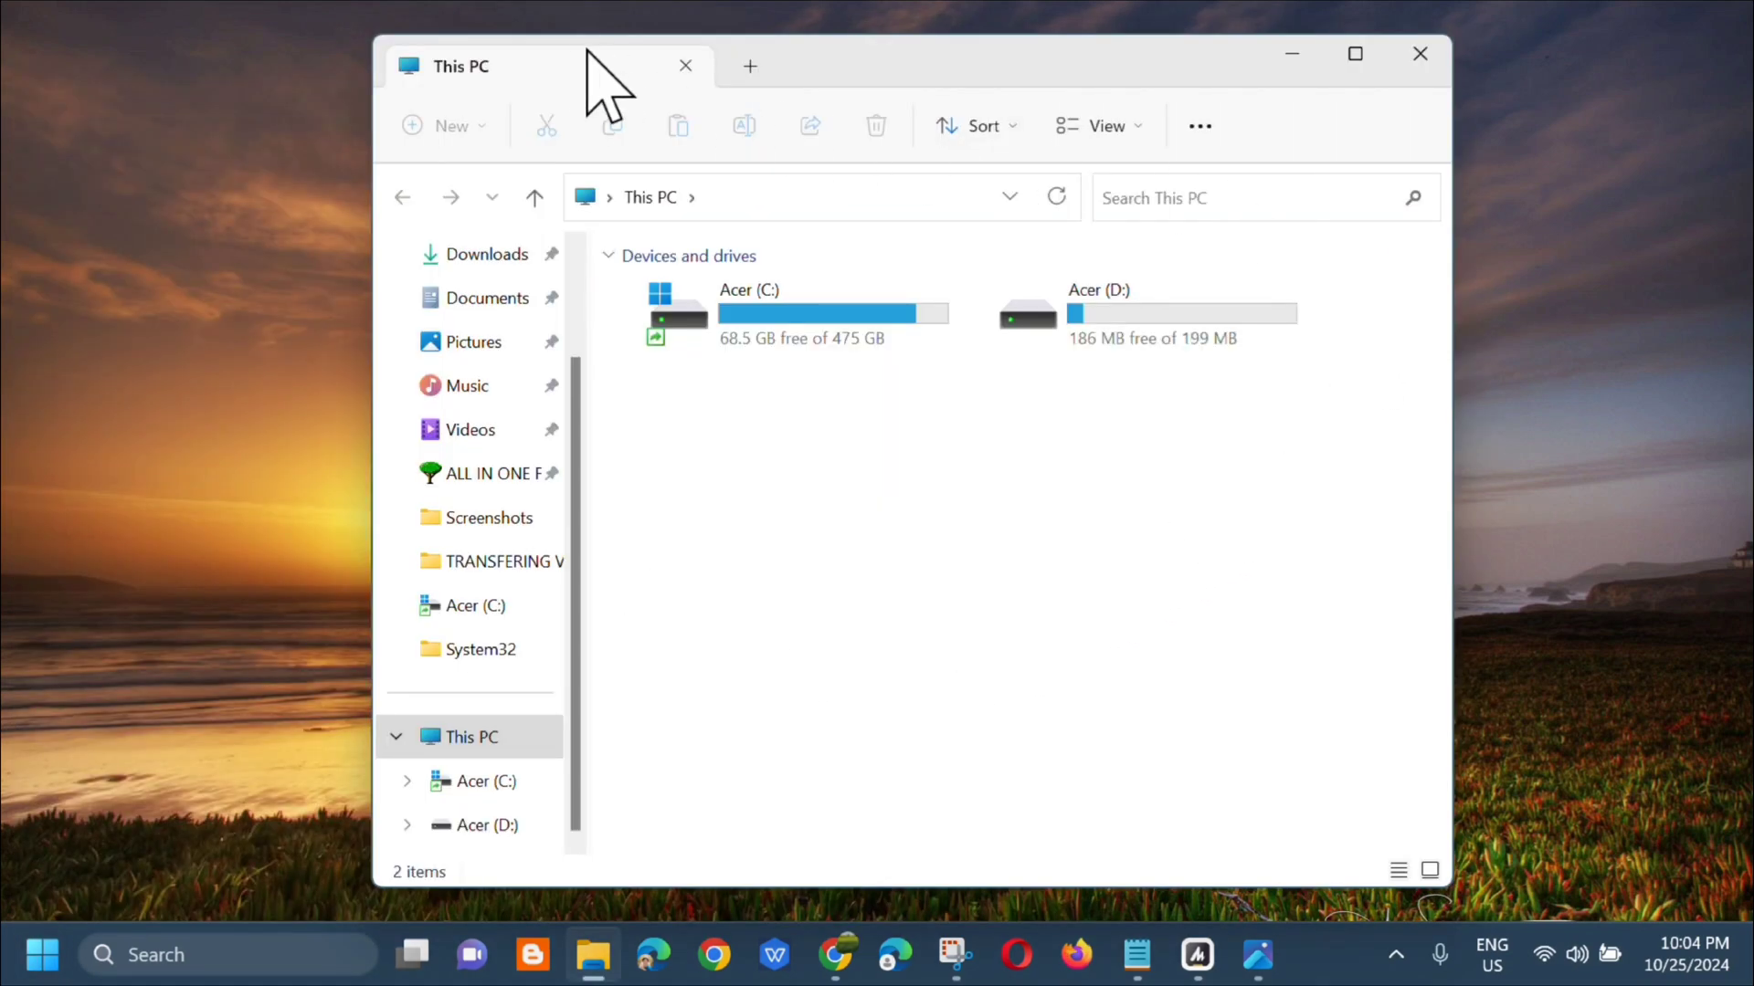
mouse_move(595, 87)
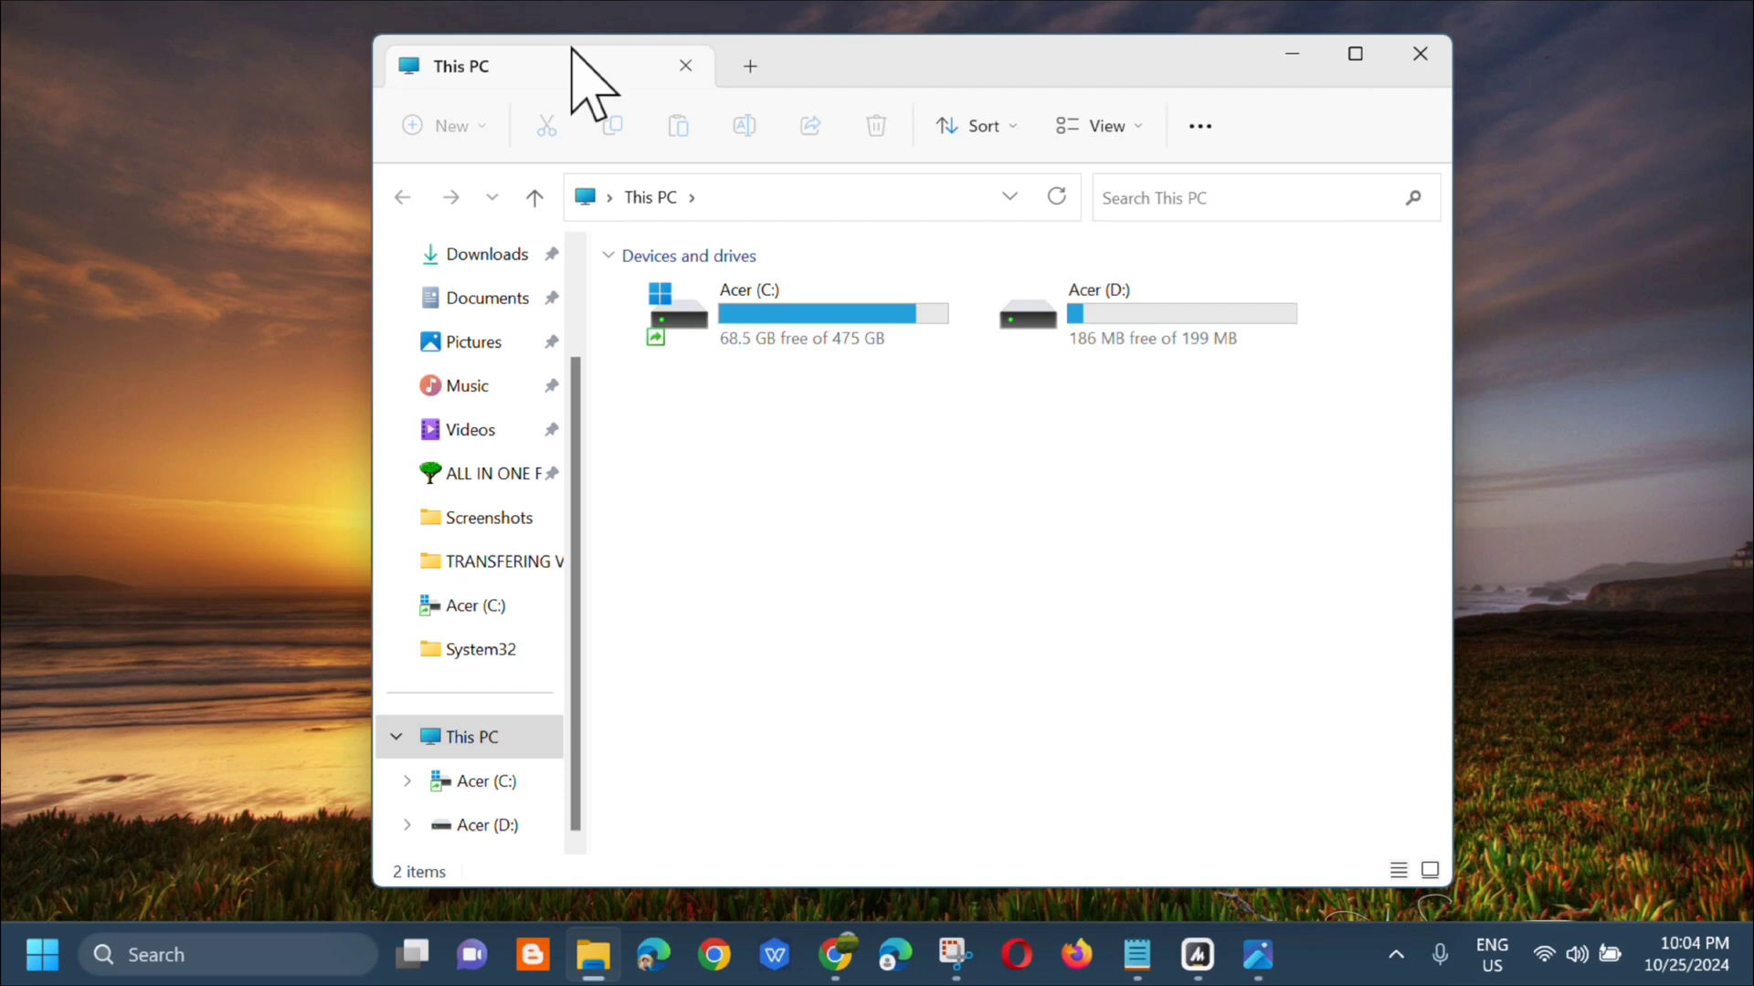
mouse_move(1209, 192)
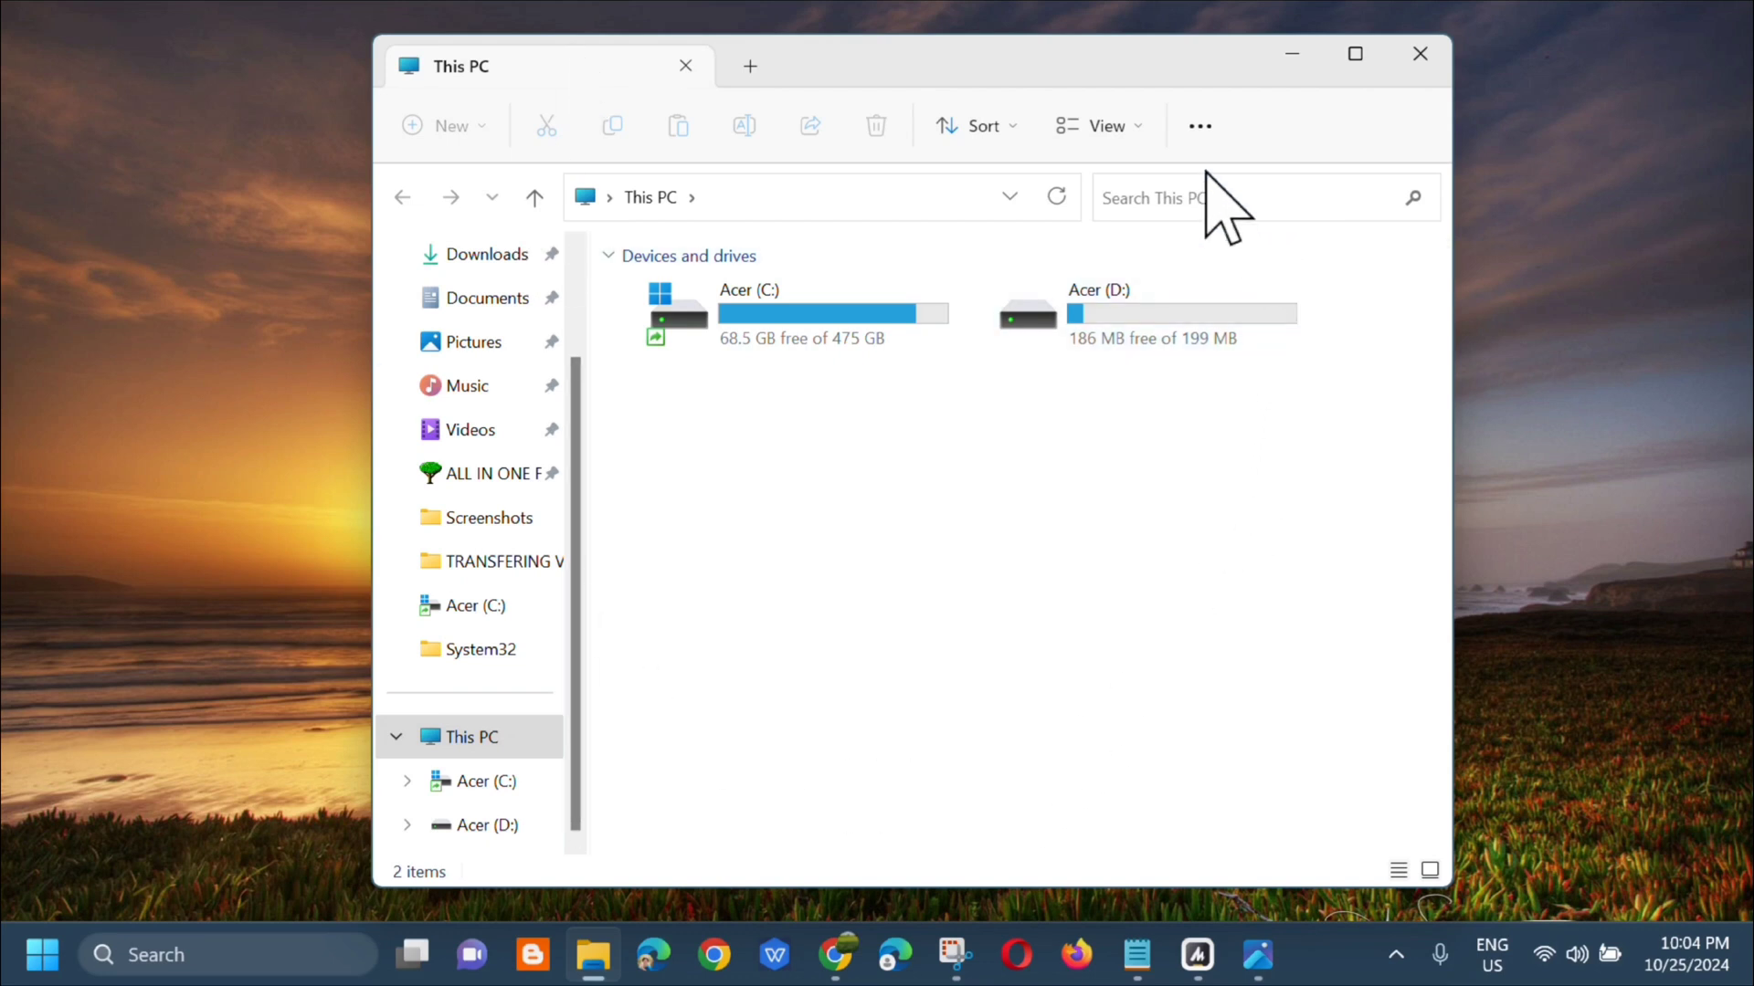
mouse_move(1118, 146)
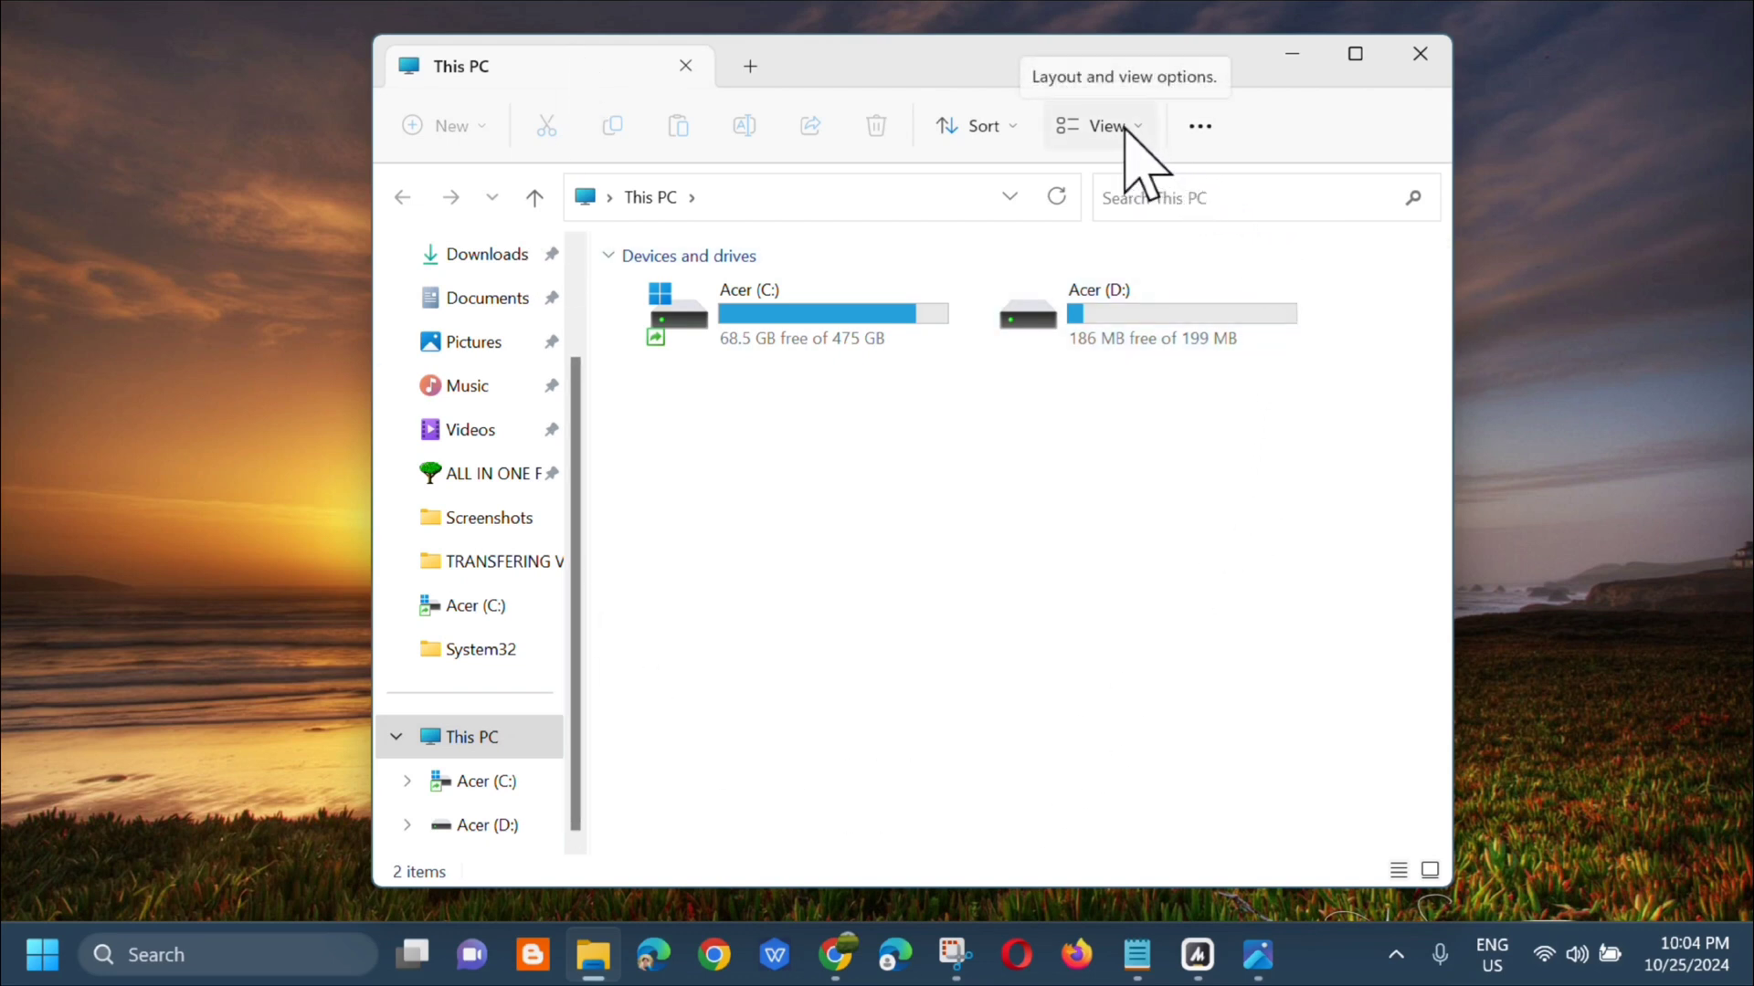
- Show File Explorer's View layout options for This PC, with Tiles active
click(1106, 125)
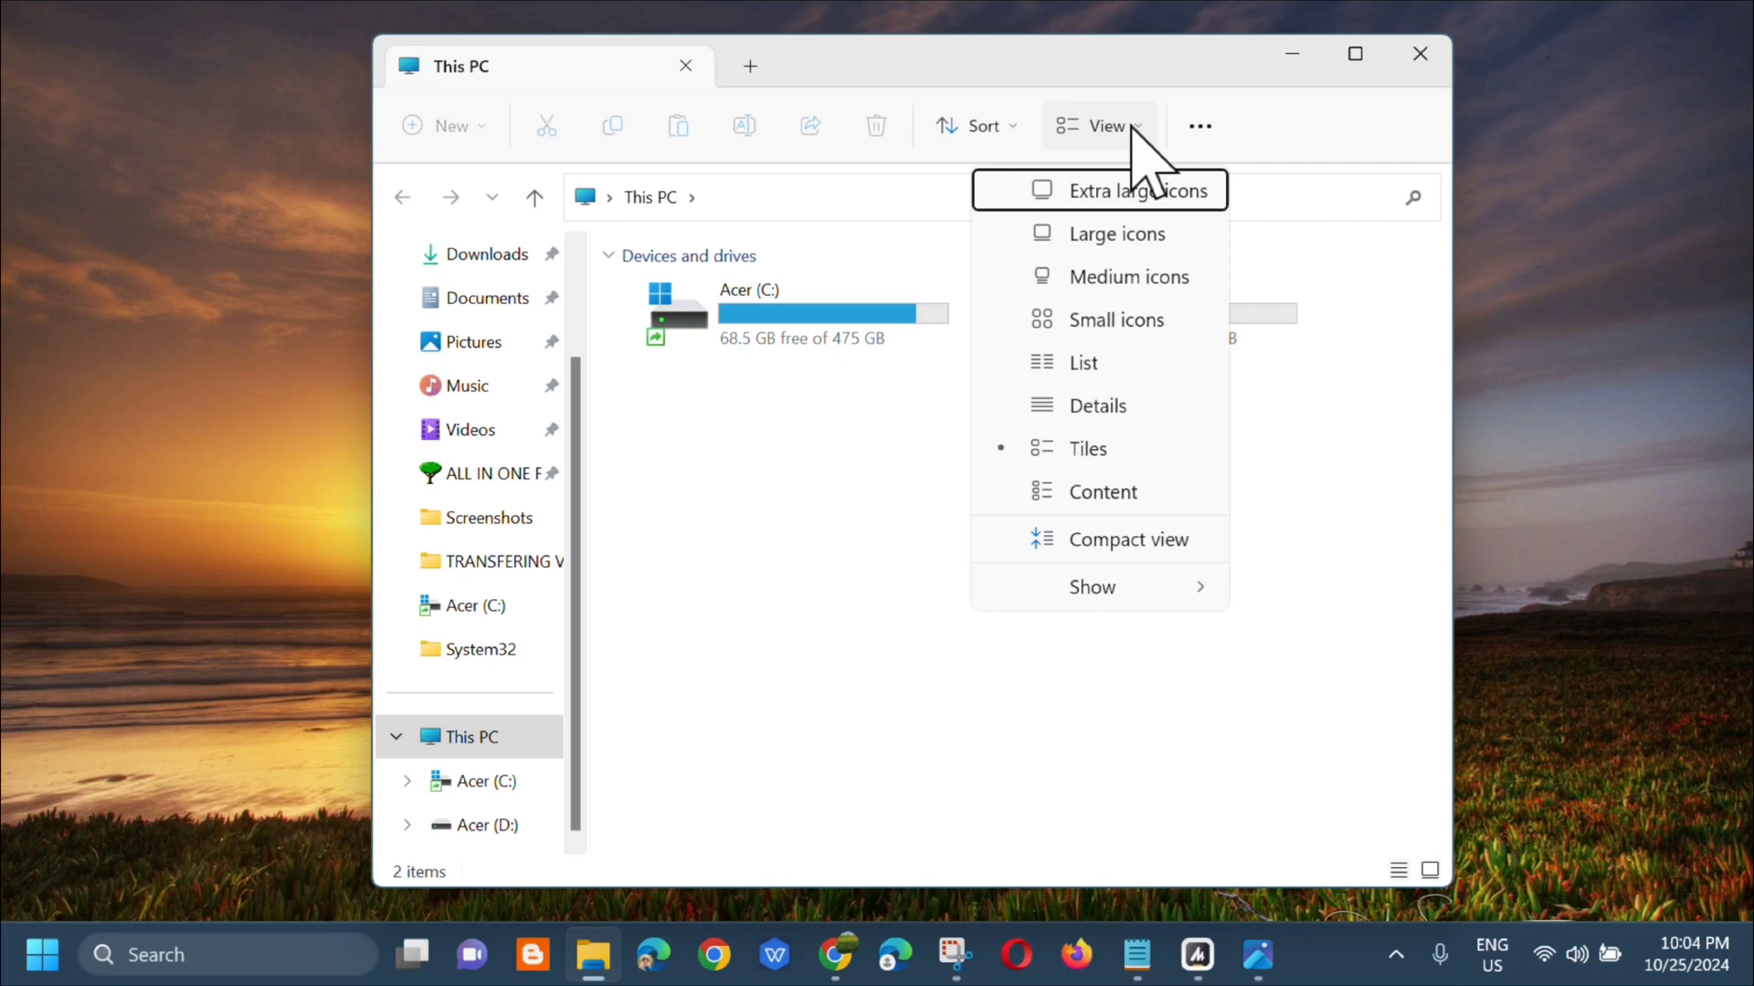
mouse_move(1125, 197)
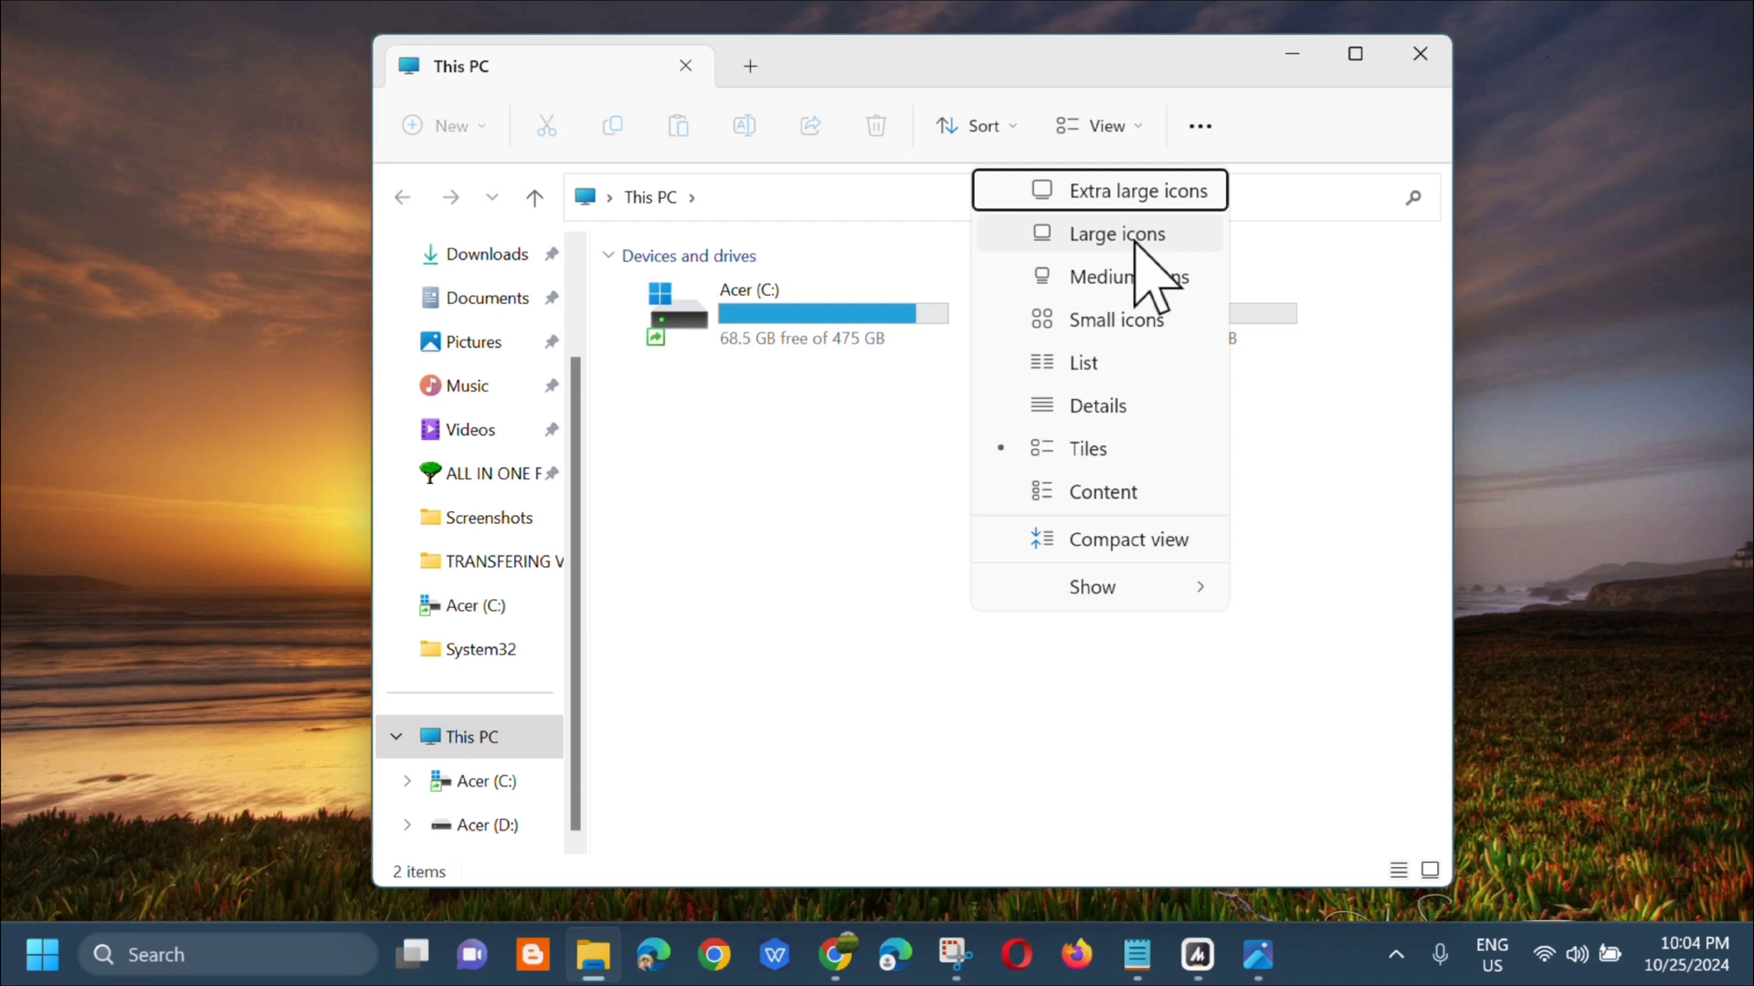
mouse_move(1147, 299)
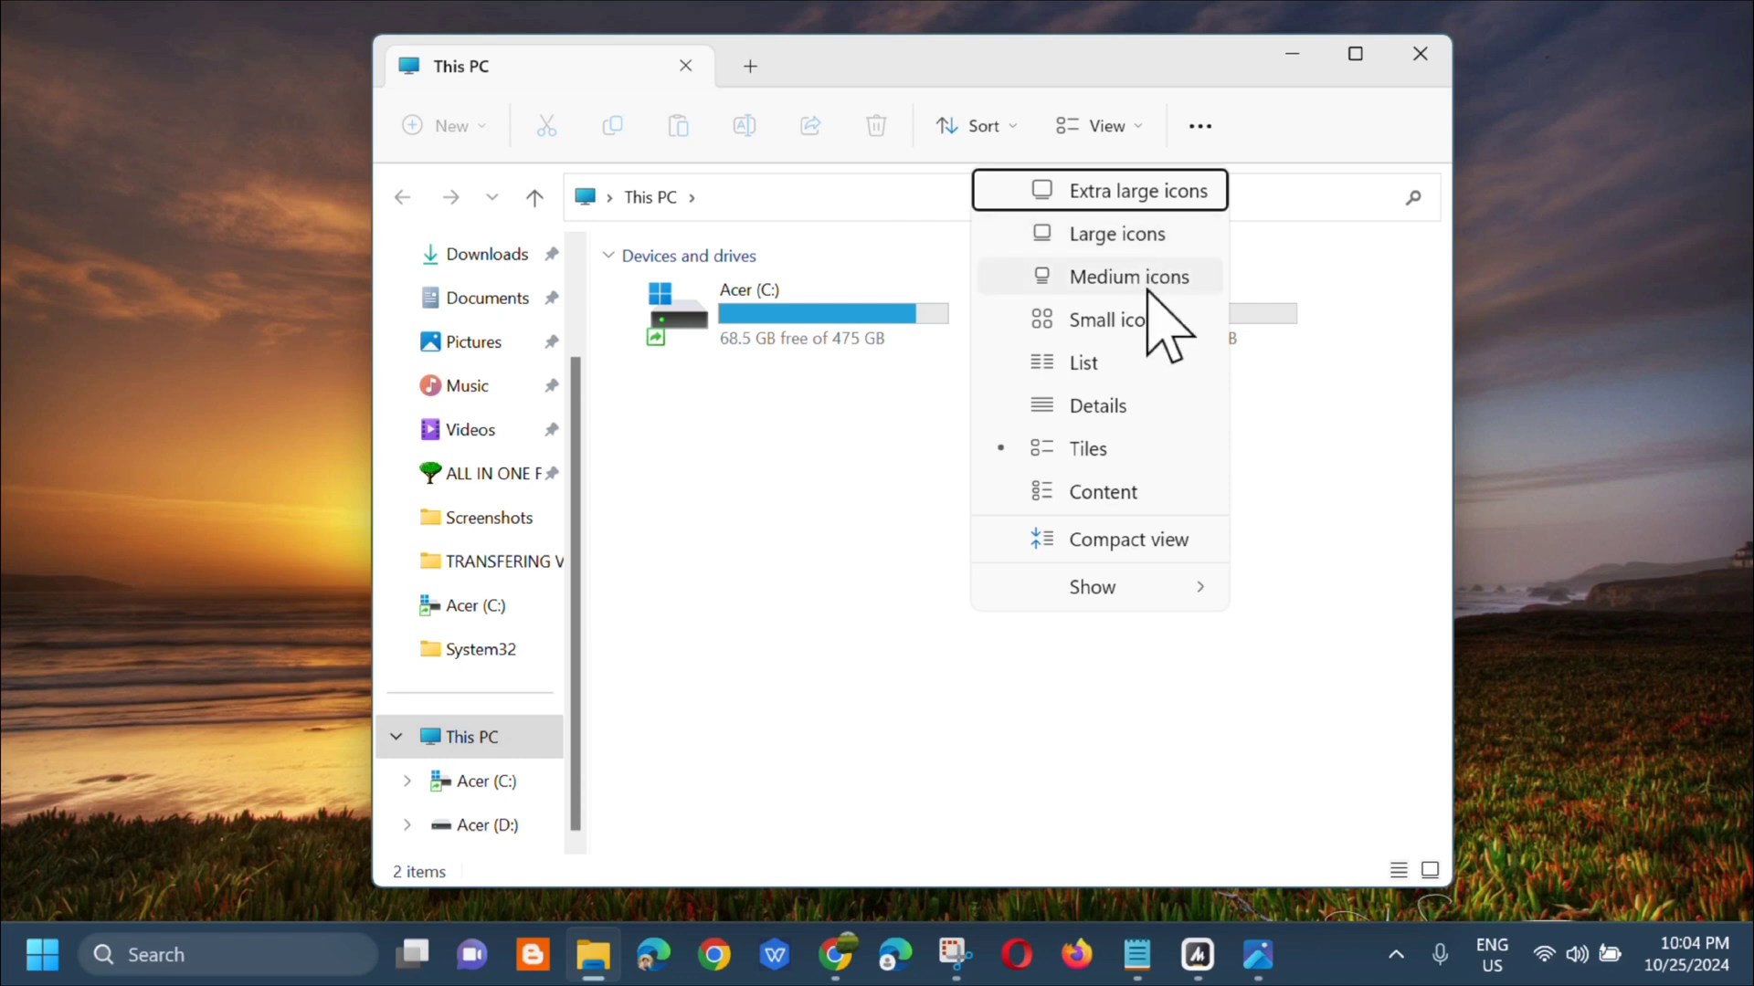
mouse_move(1136, 348)
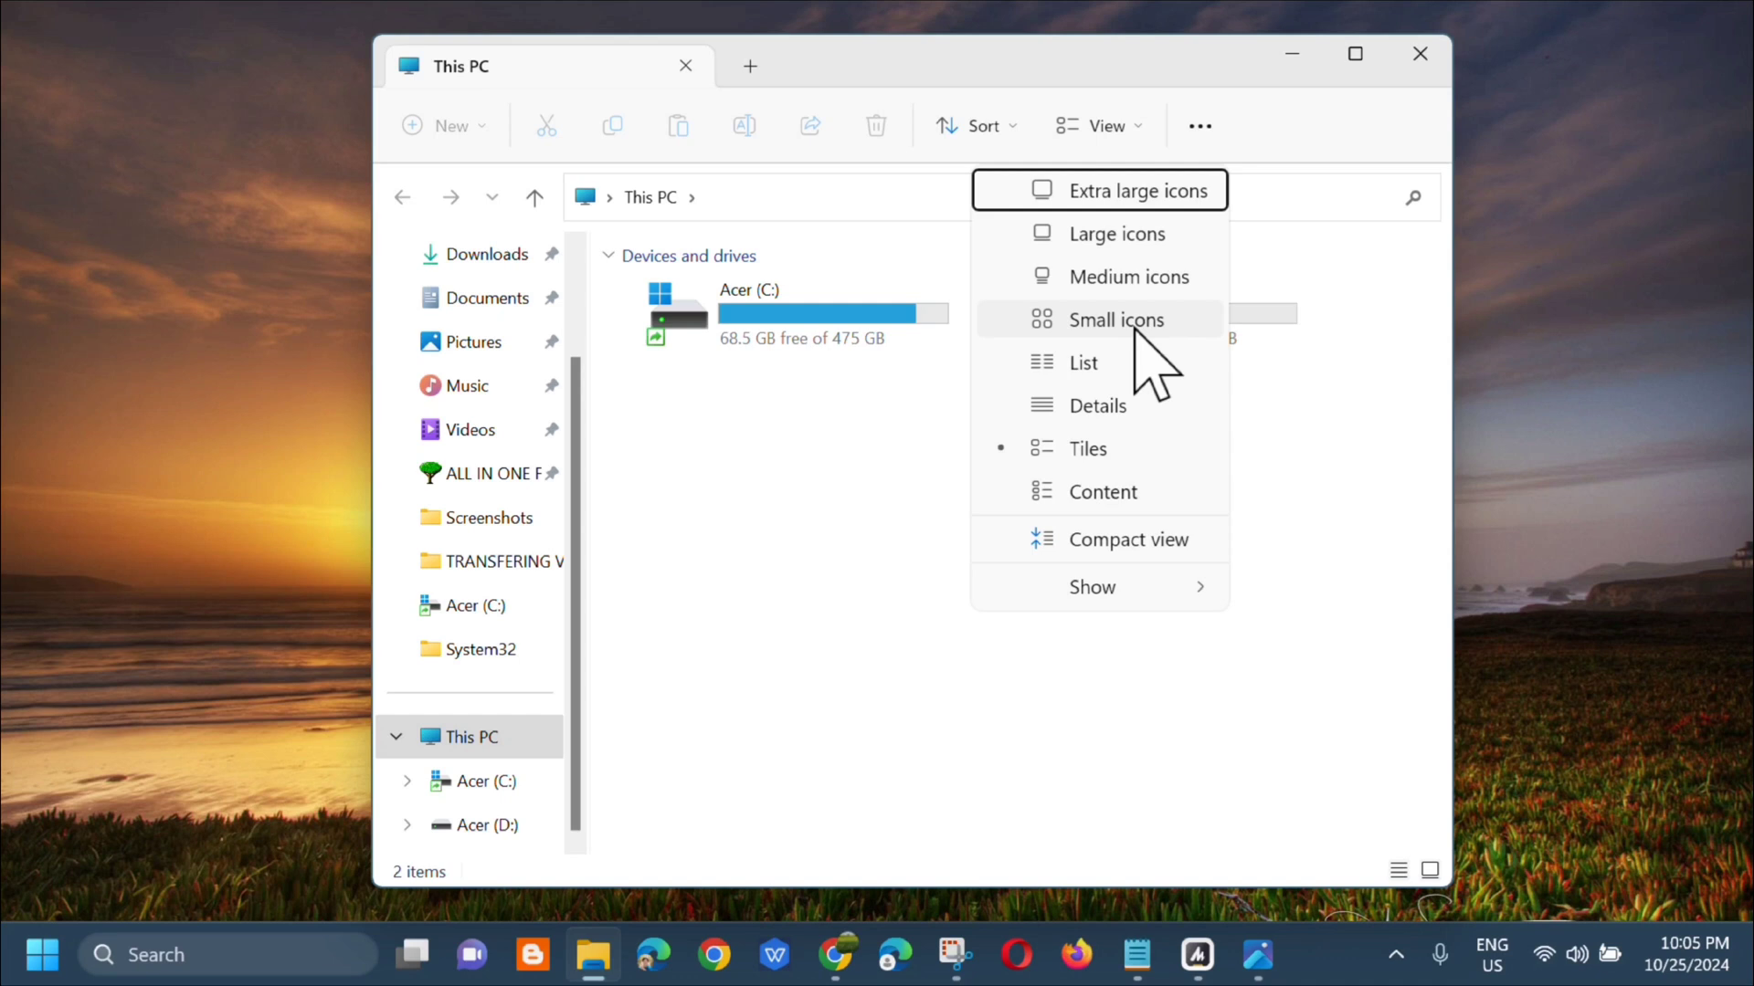
mouse_move(1134, 331)
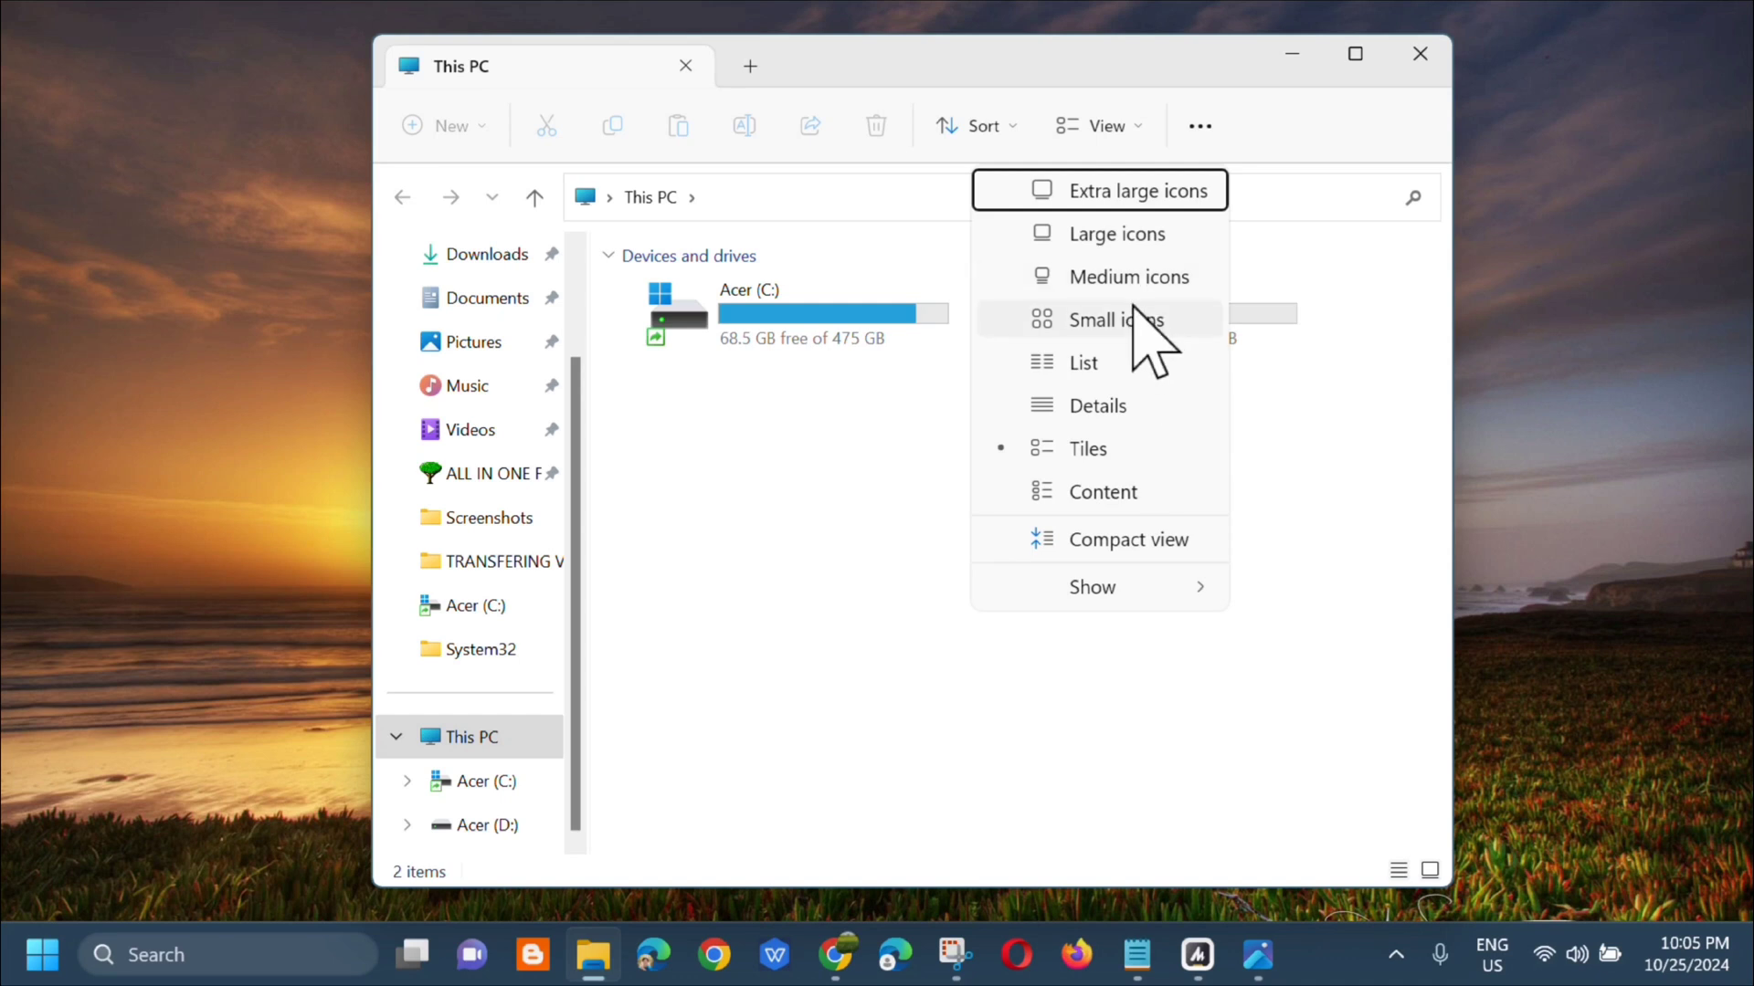
mouse_move(1174, 382)
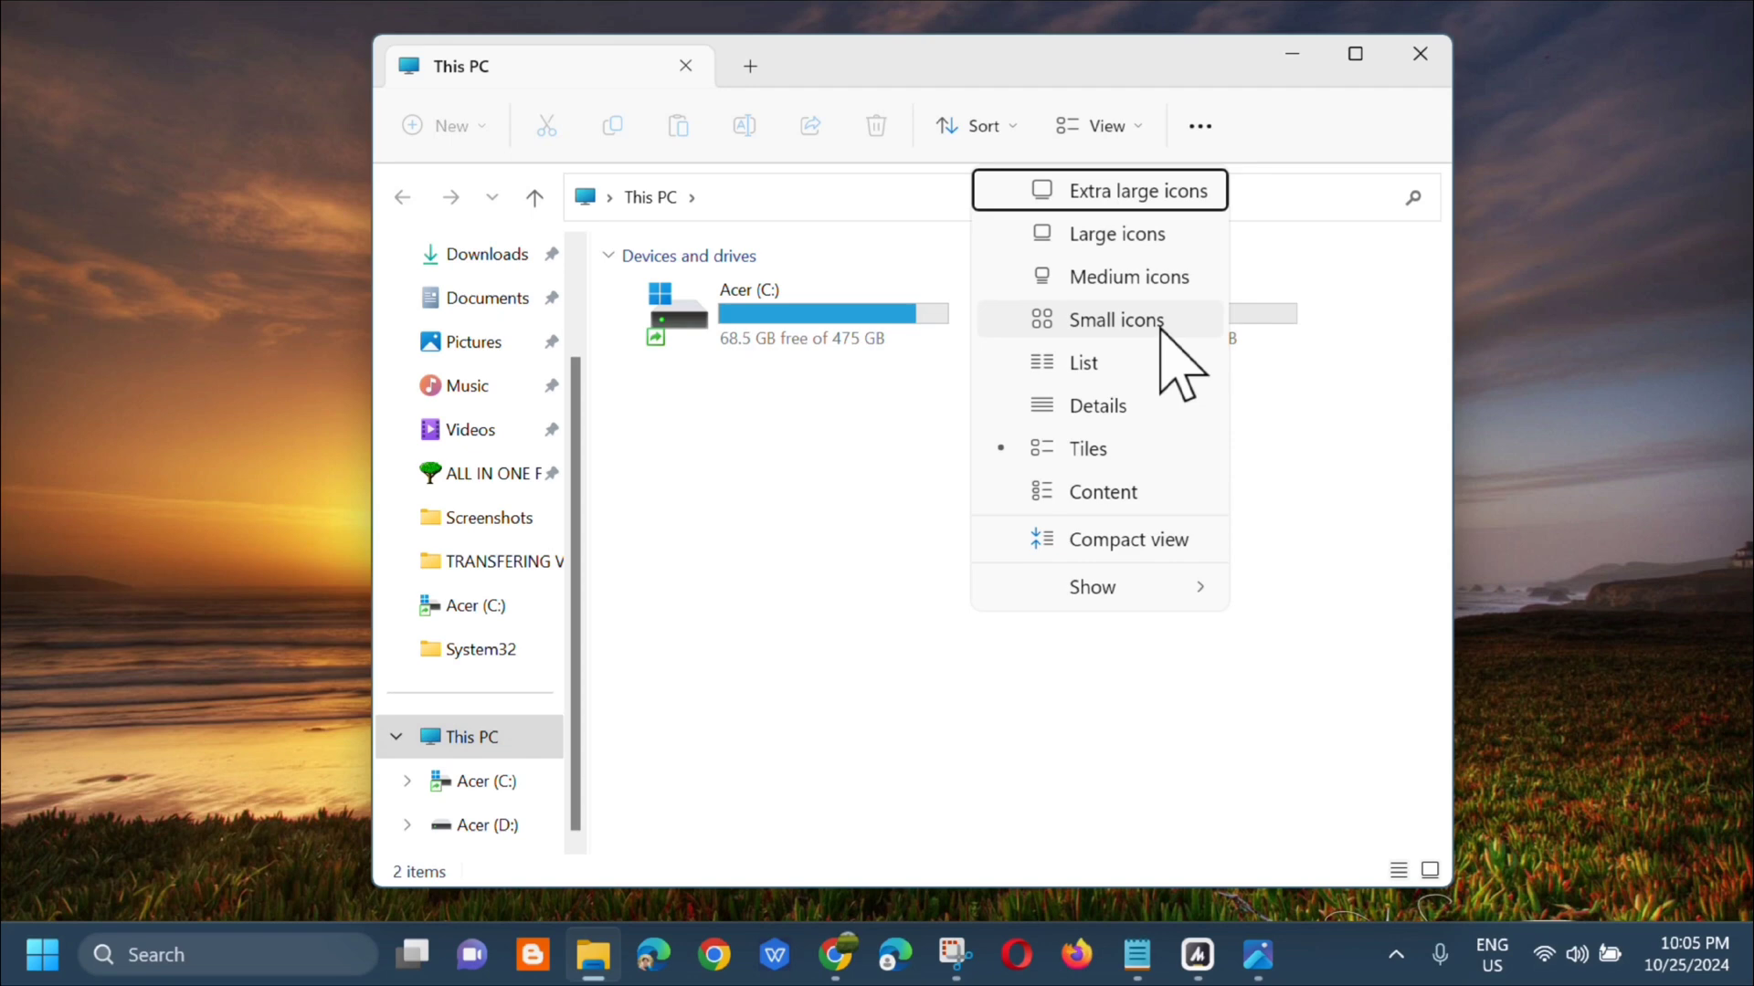
mouse_move(1406, 169)
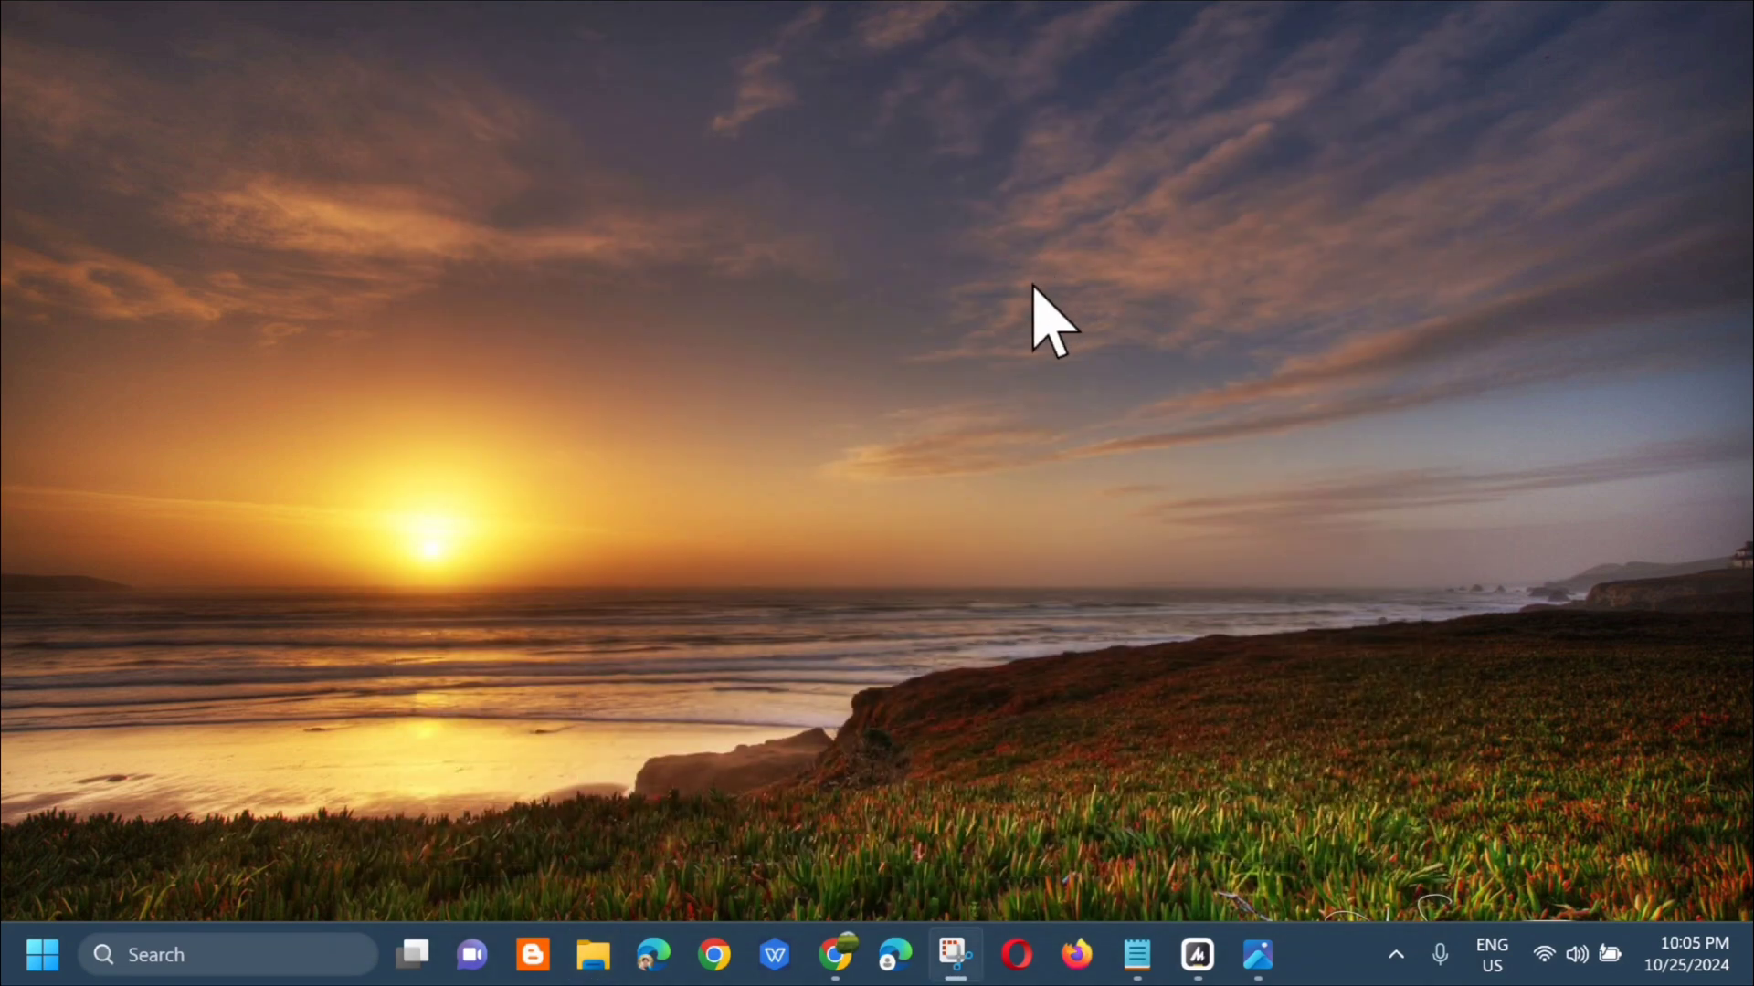
mouse_move(956, 481)
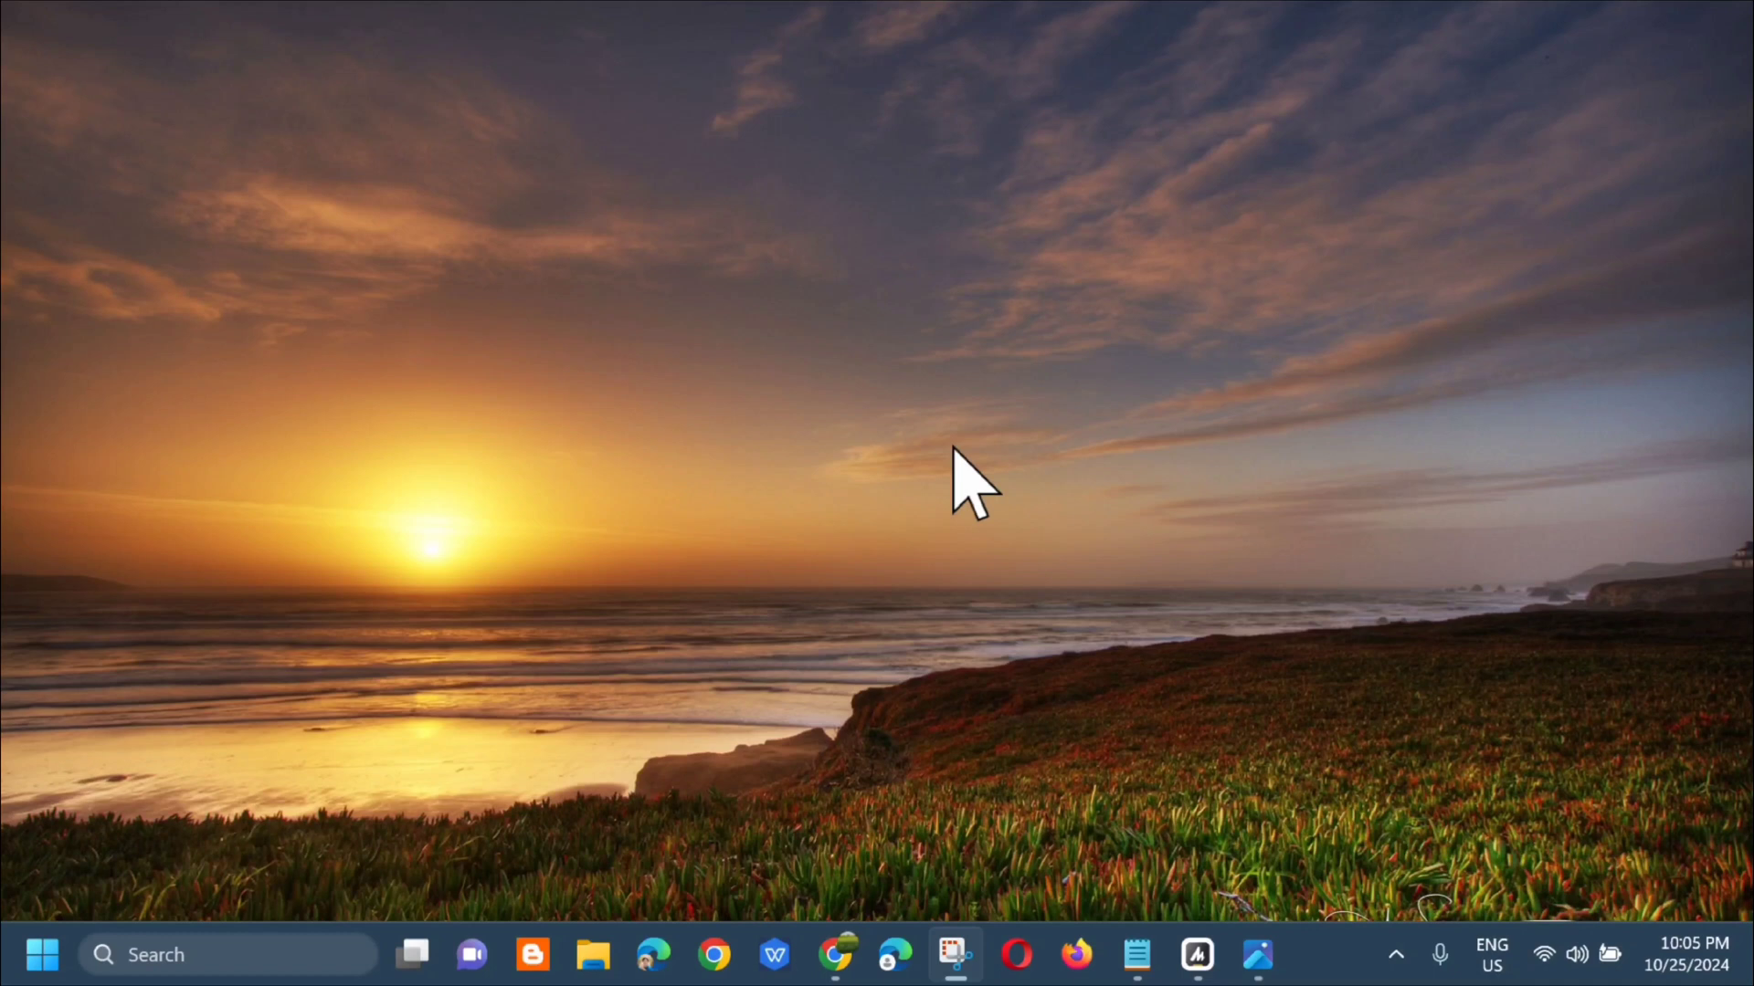
mouse_move(1406, 348)
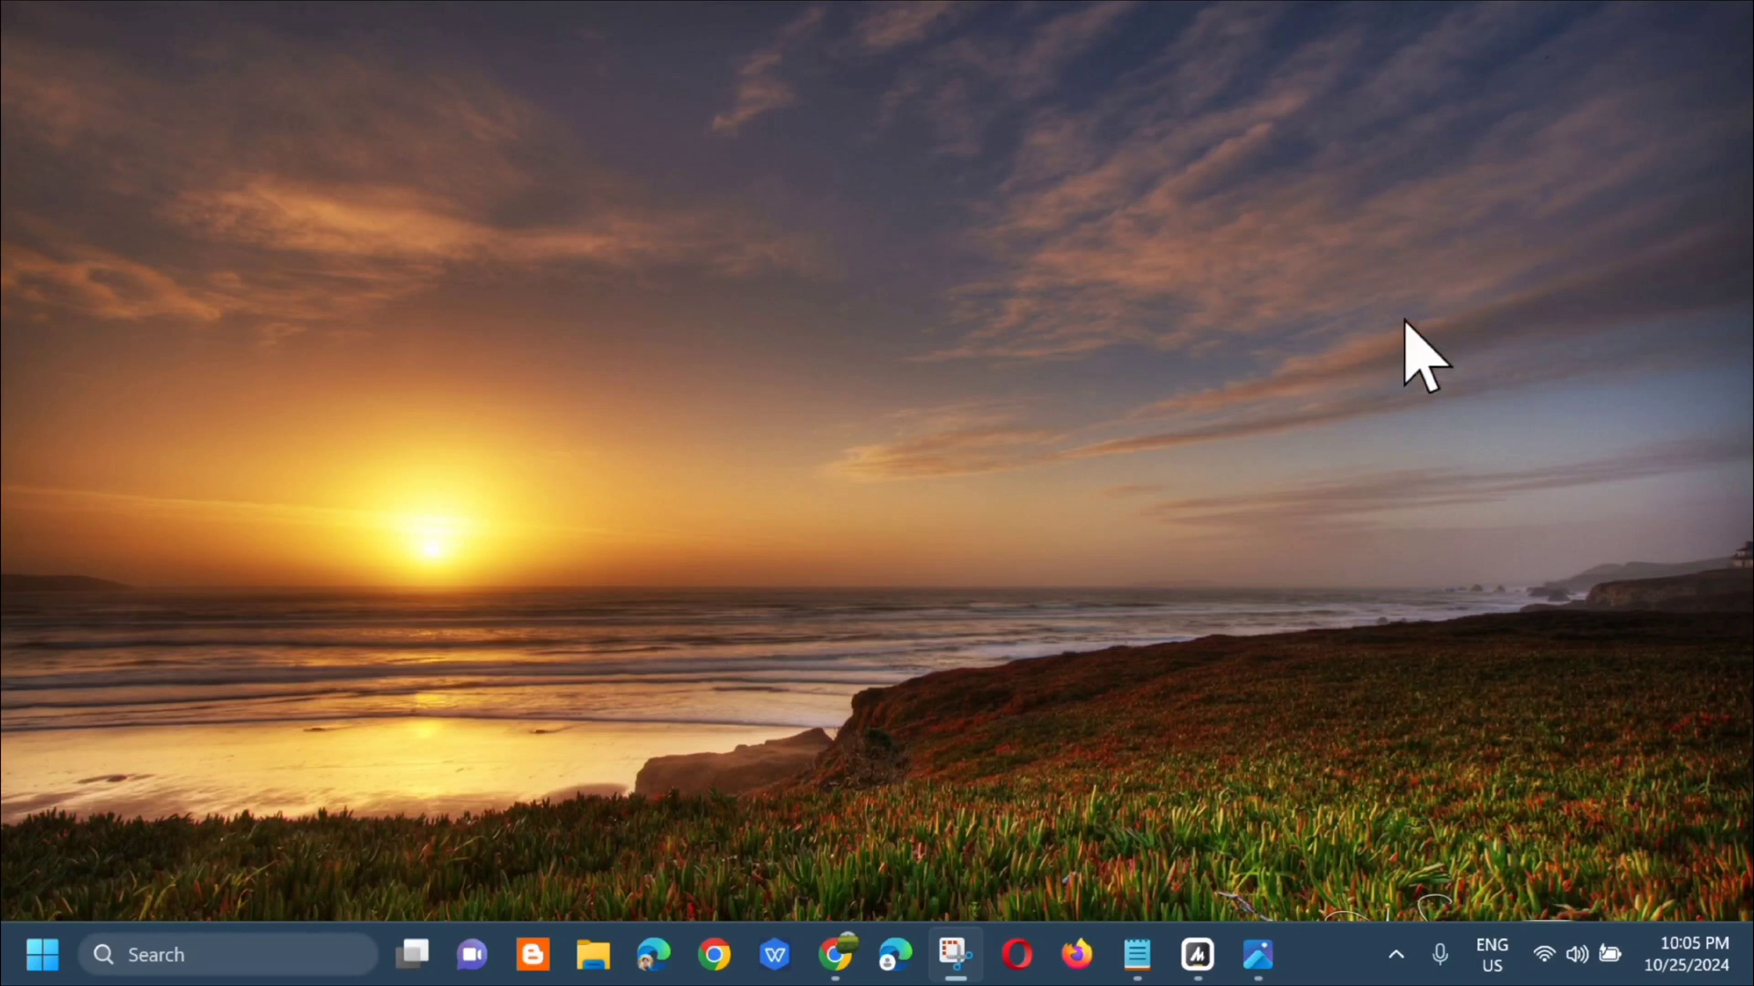
mouse_move(962, 285)
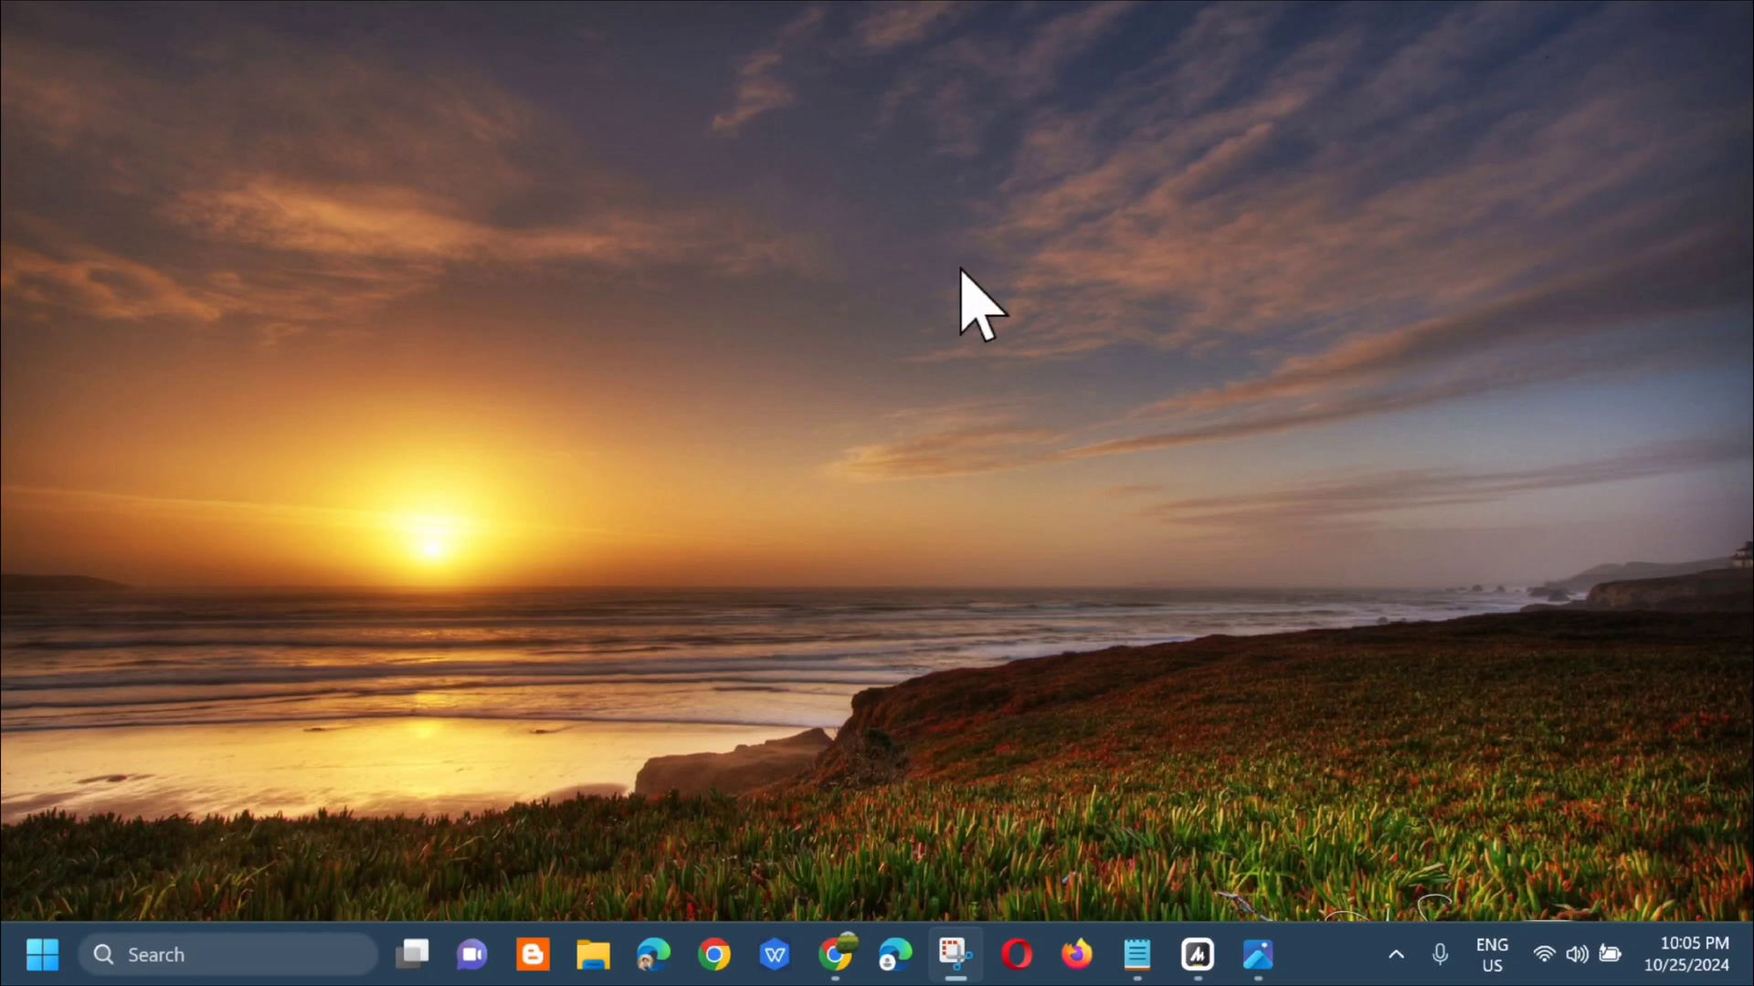
mouse_move(765, 212)
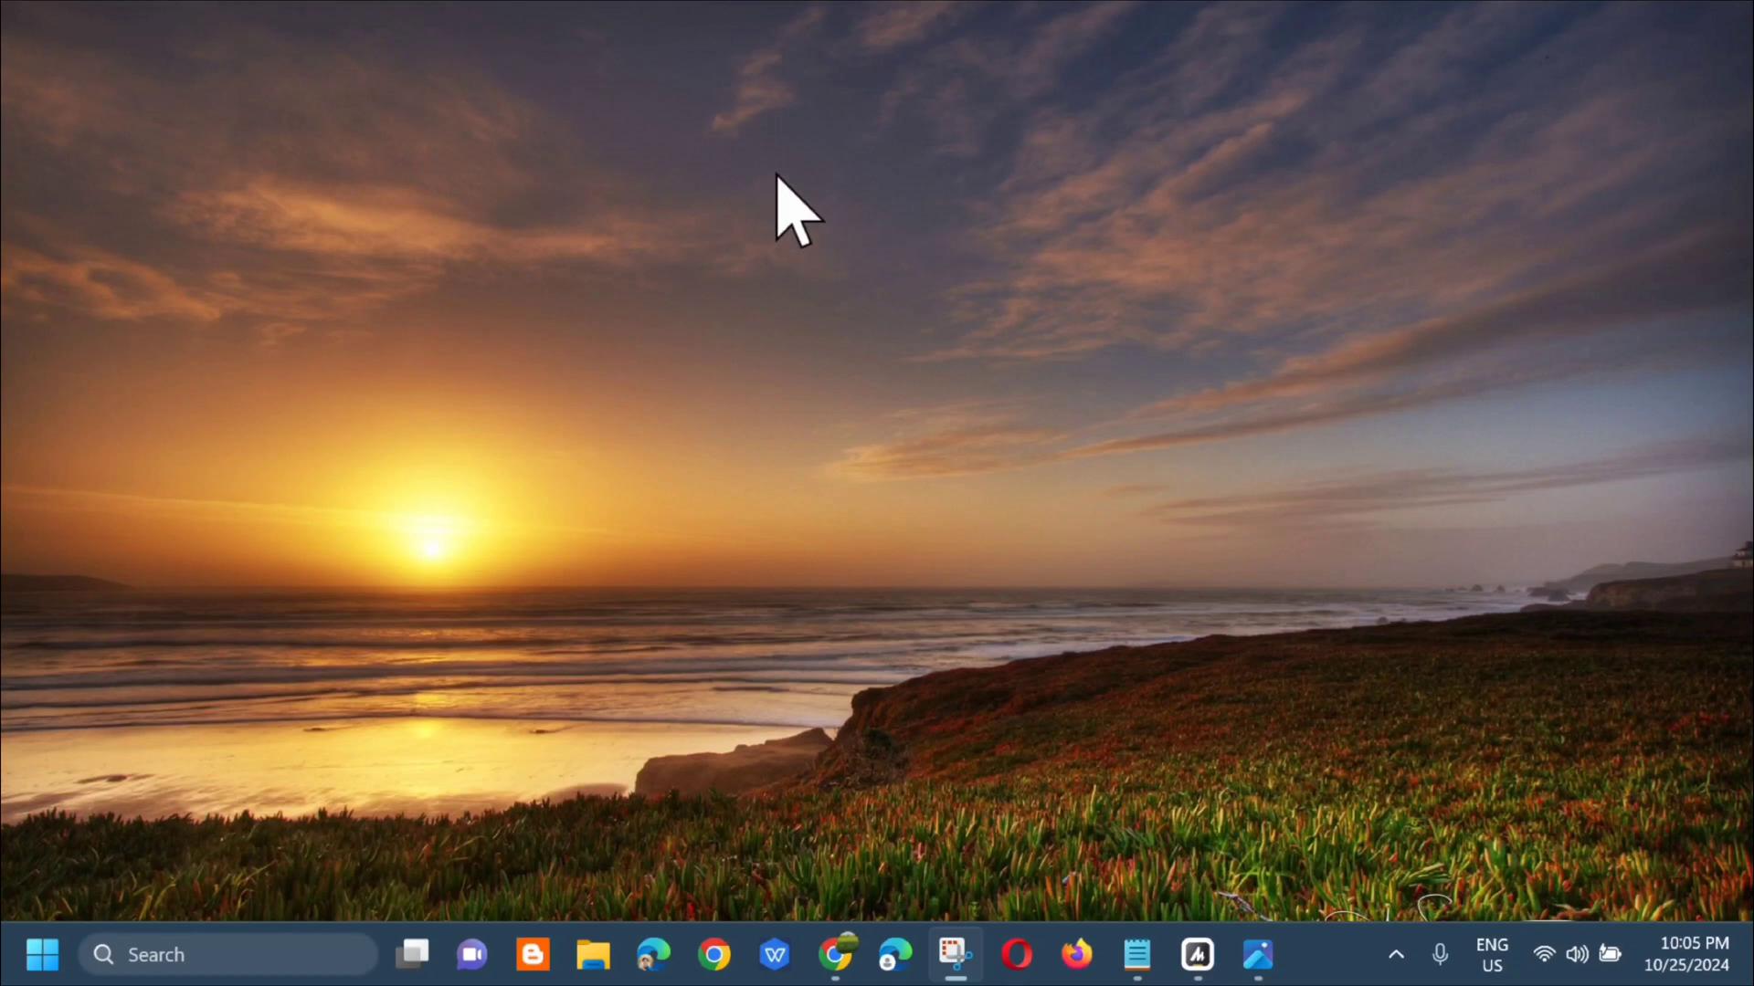
right_click(787, 205)
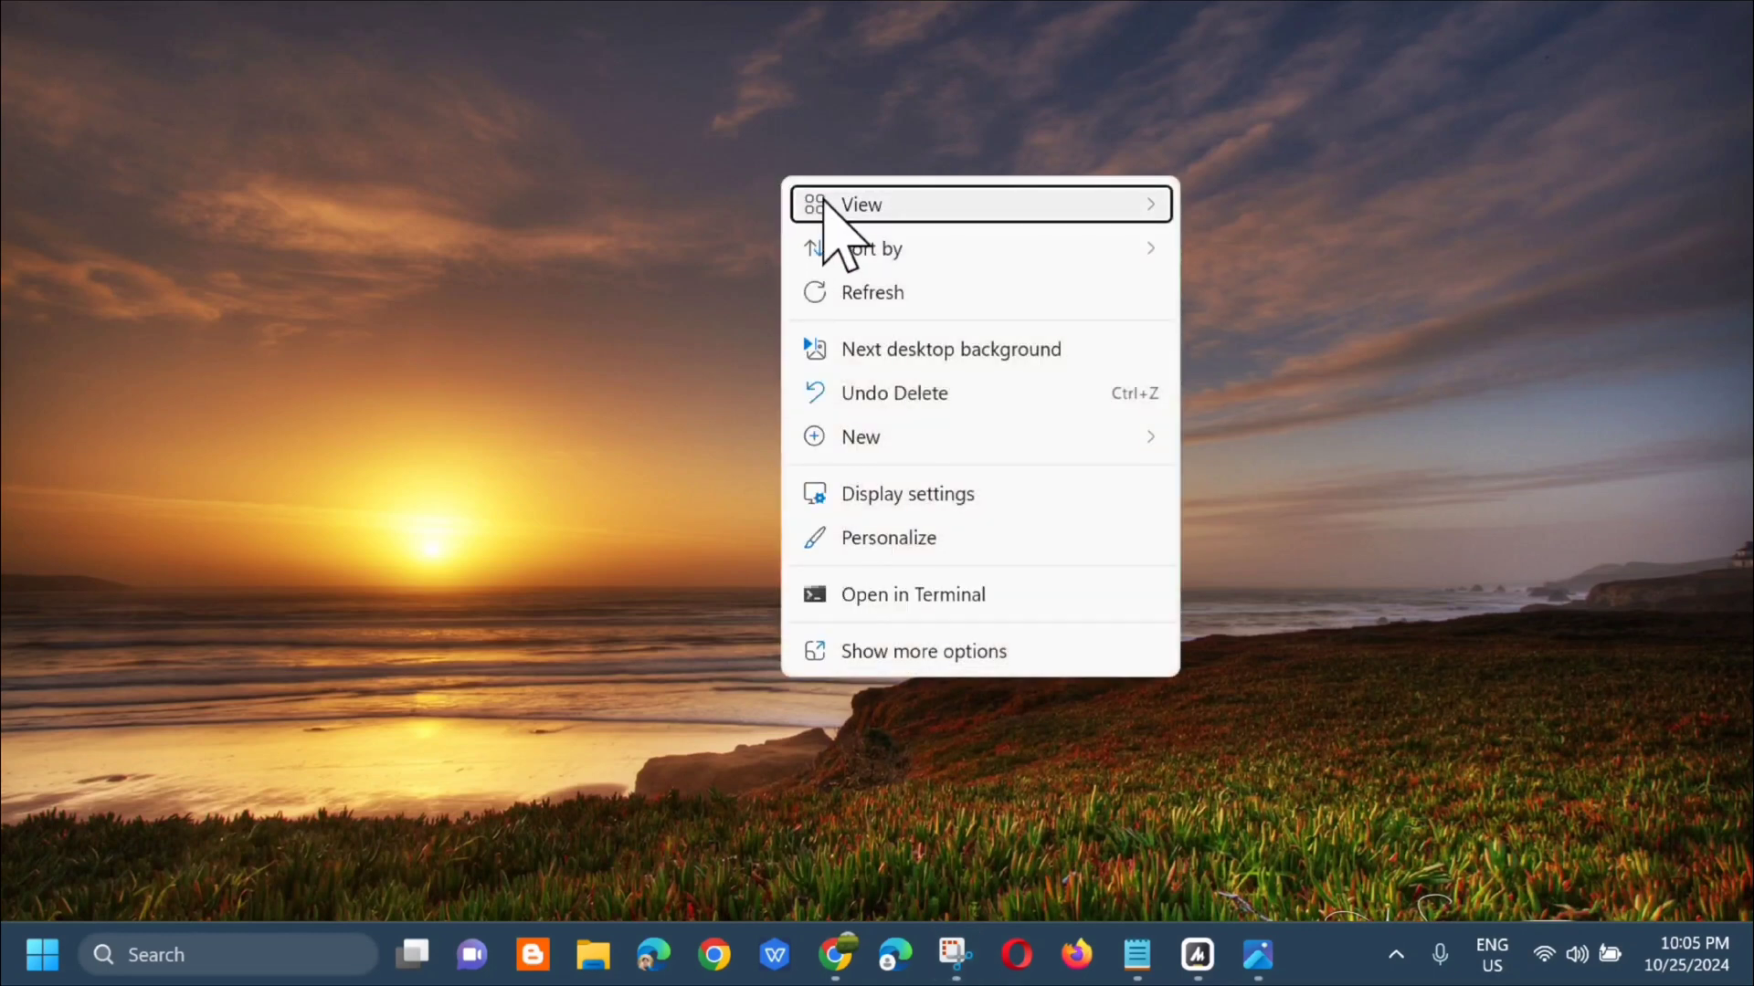
- Turn on Show desktop icons from the desktop's right-click View menu
click(862, 204)
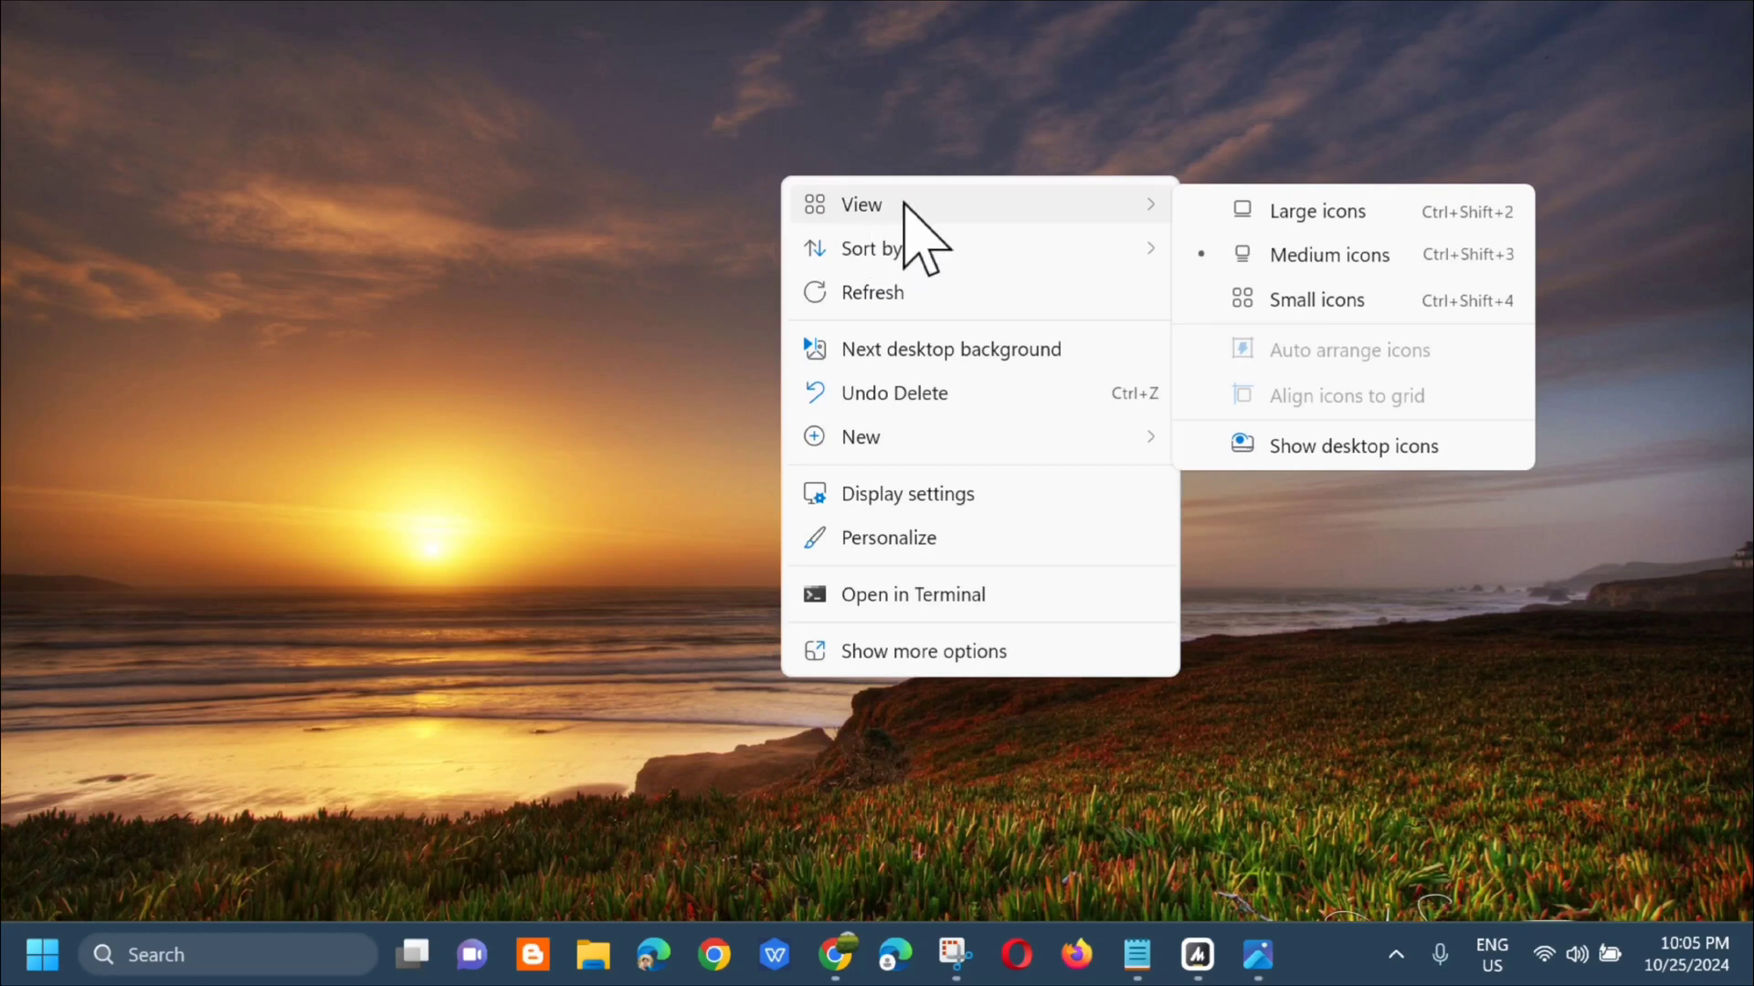
mouse_move(1312, 393)
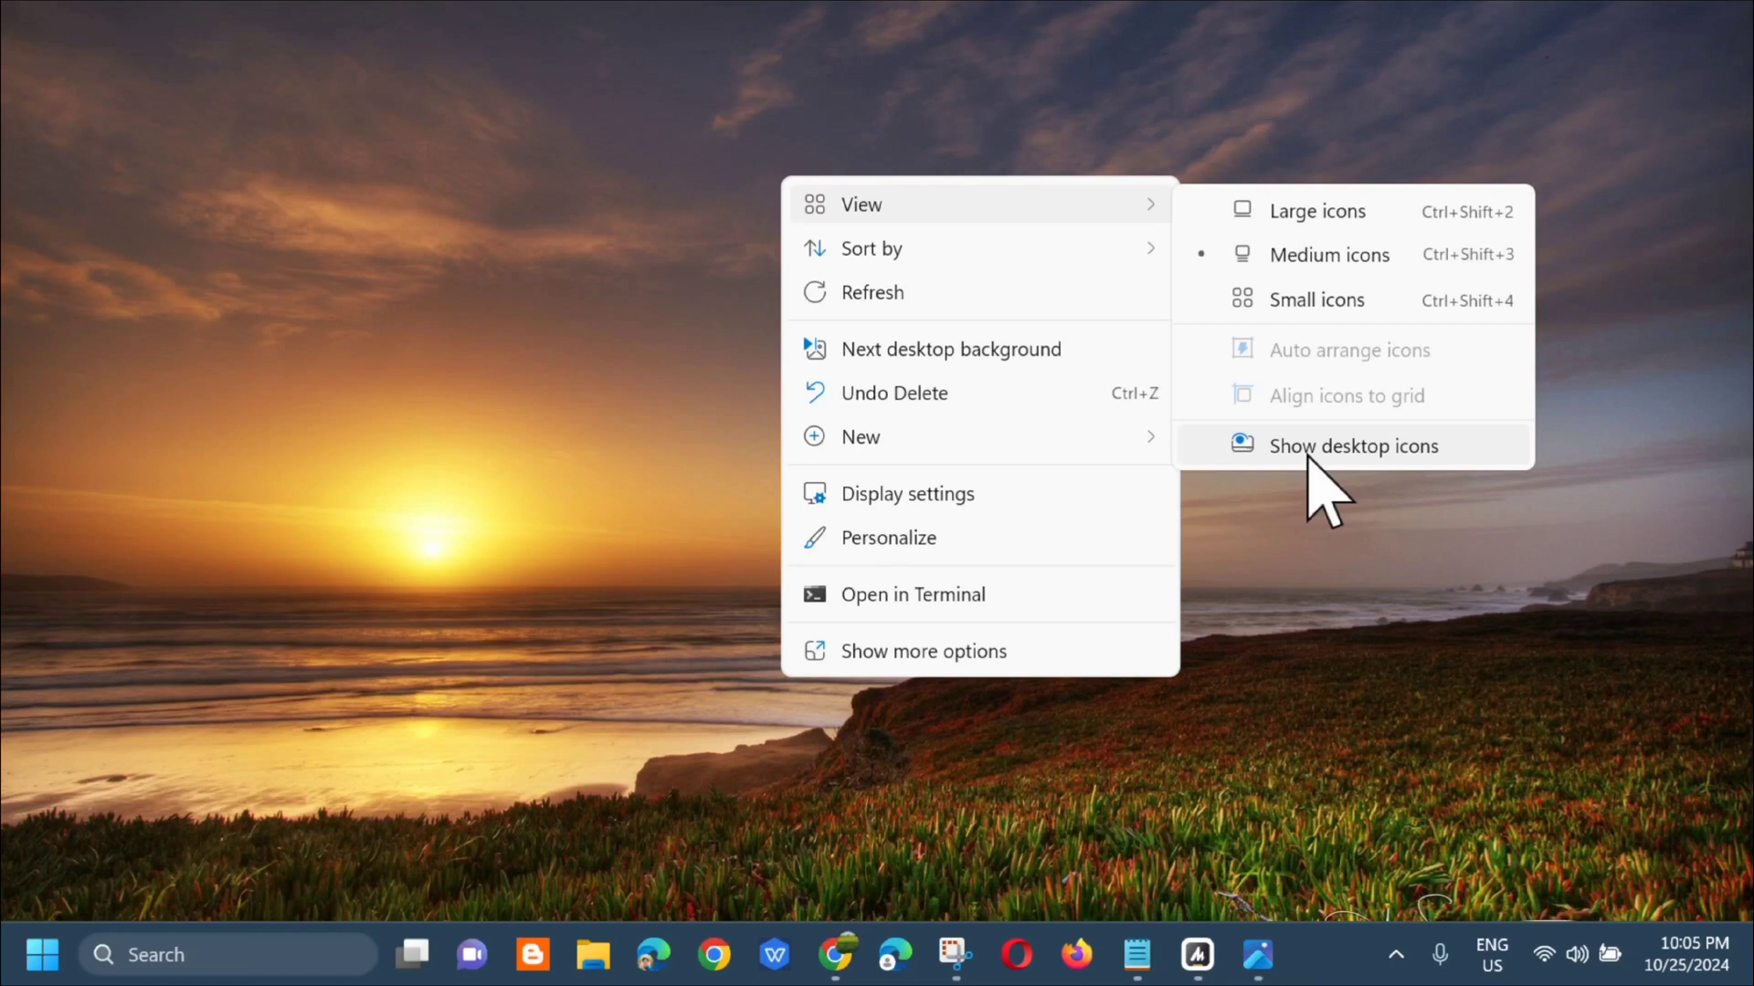
click(1354, 446)
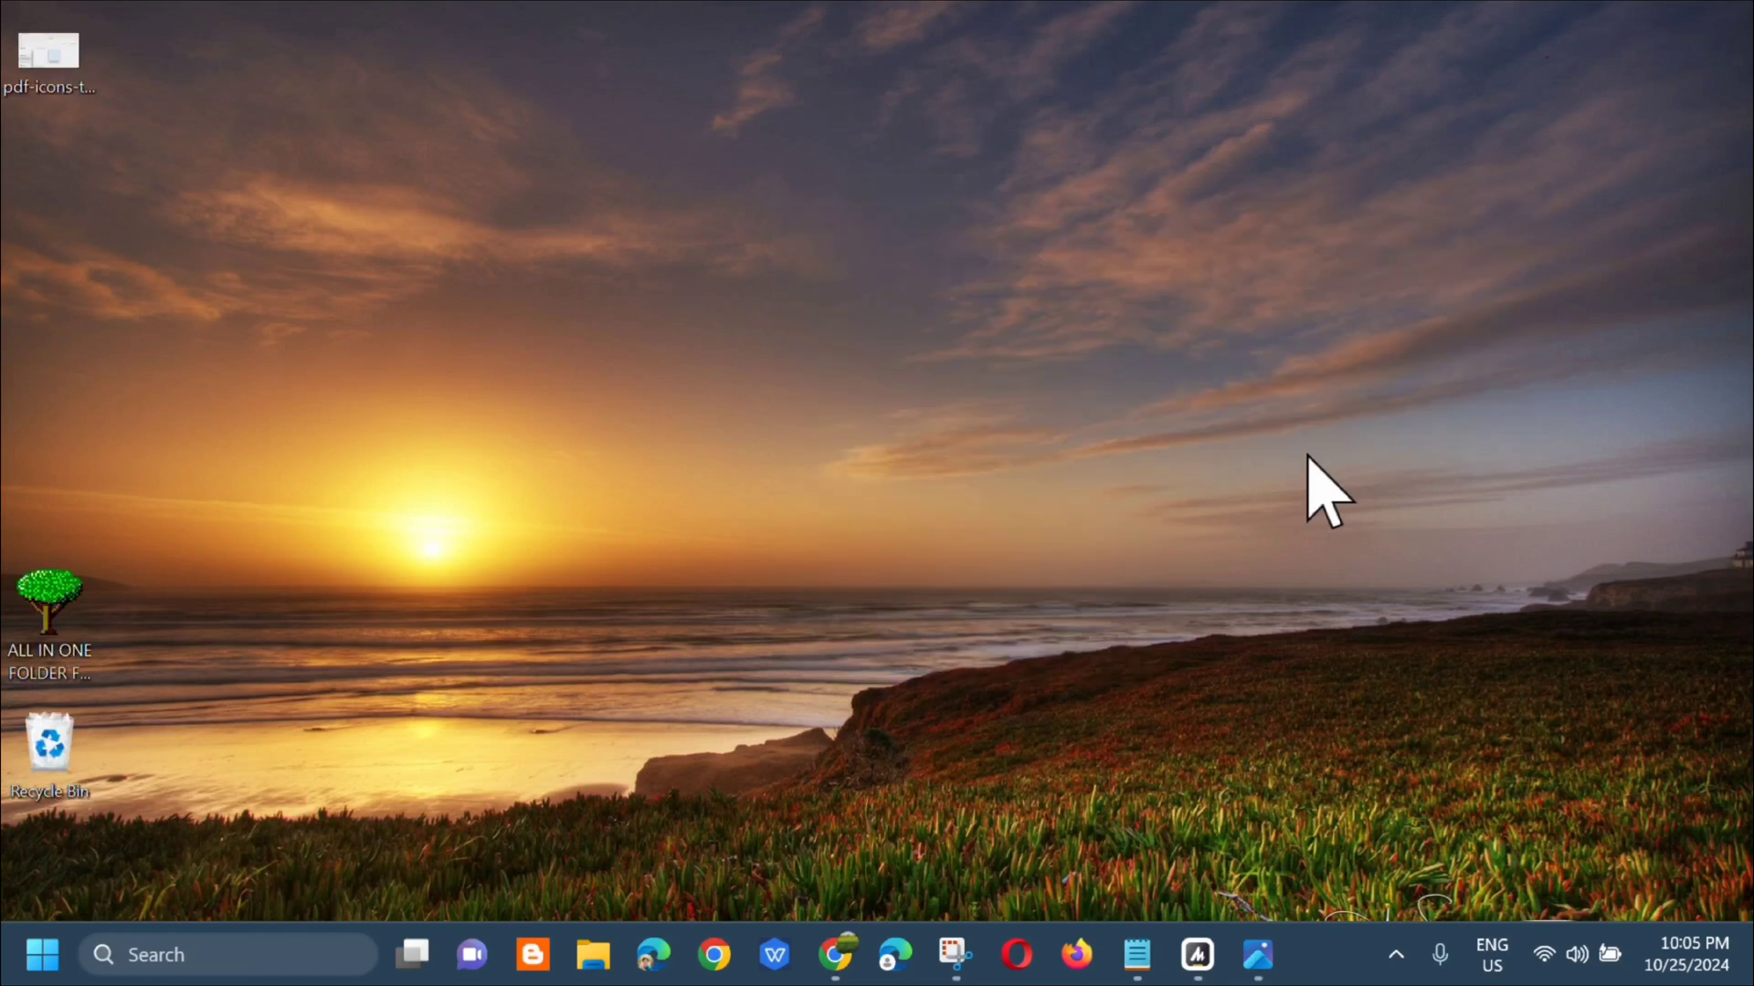
mouse_move(1325, 471)
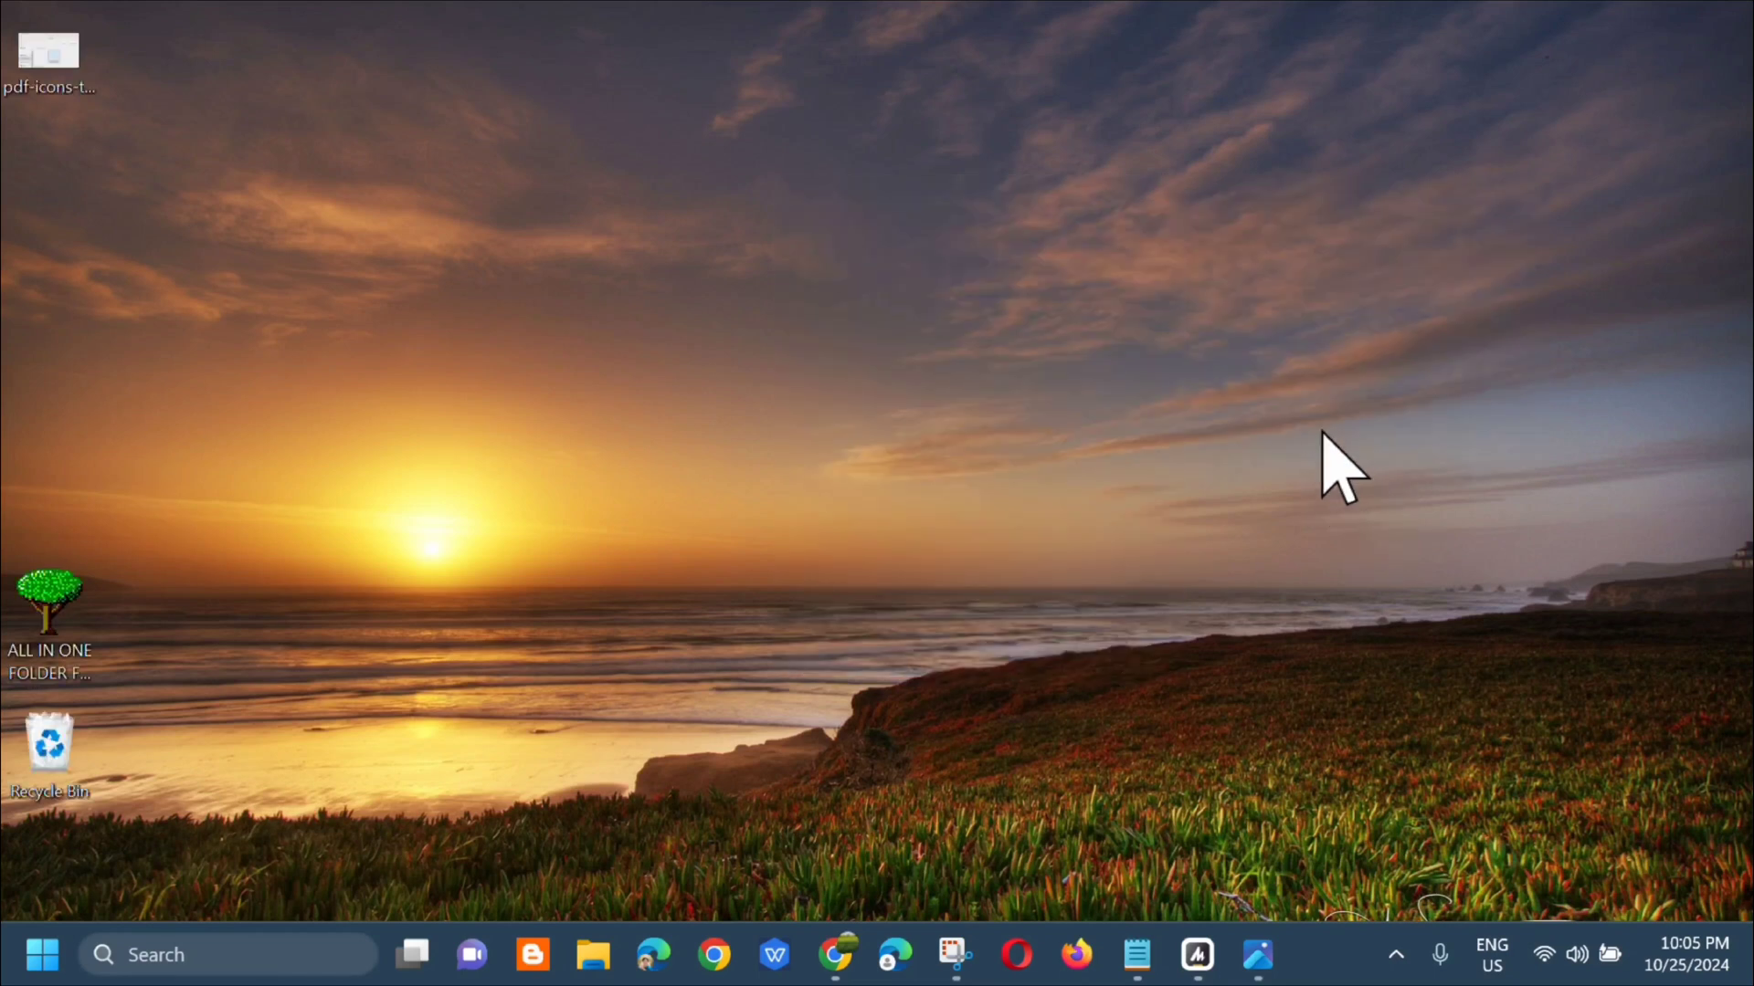
mouse_move(50, 41)
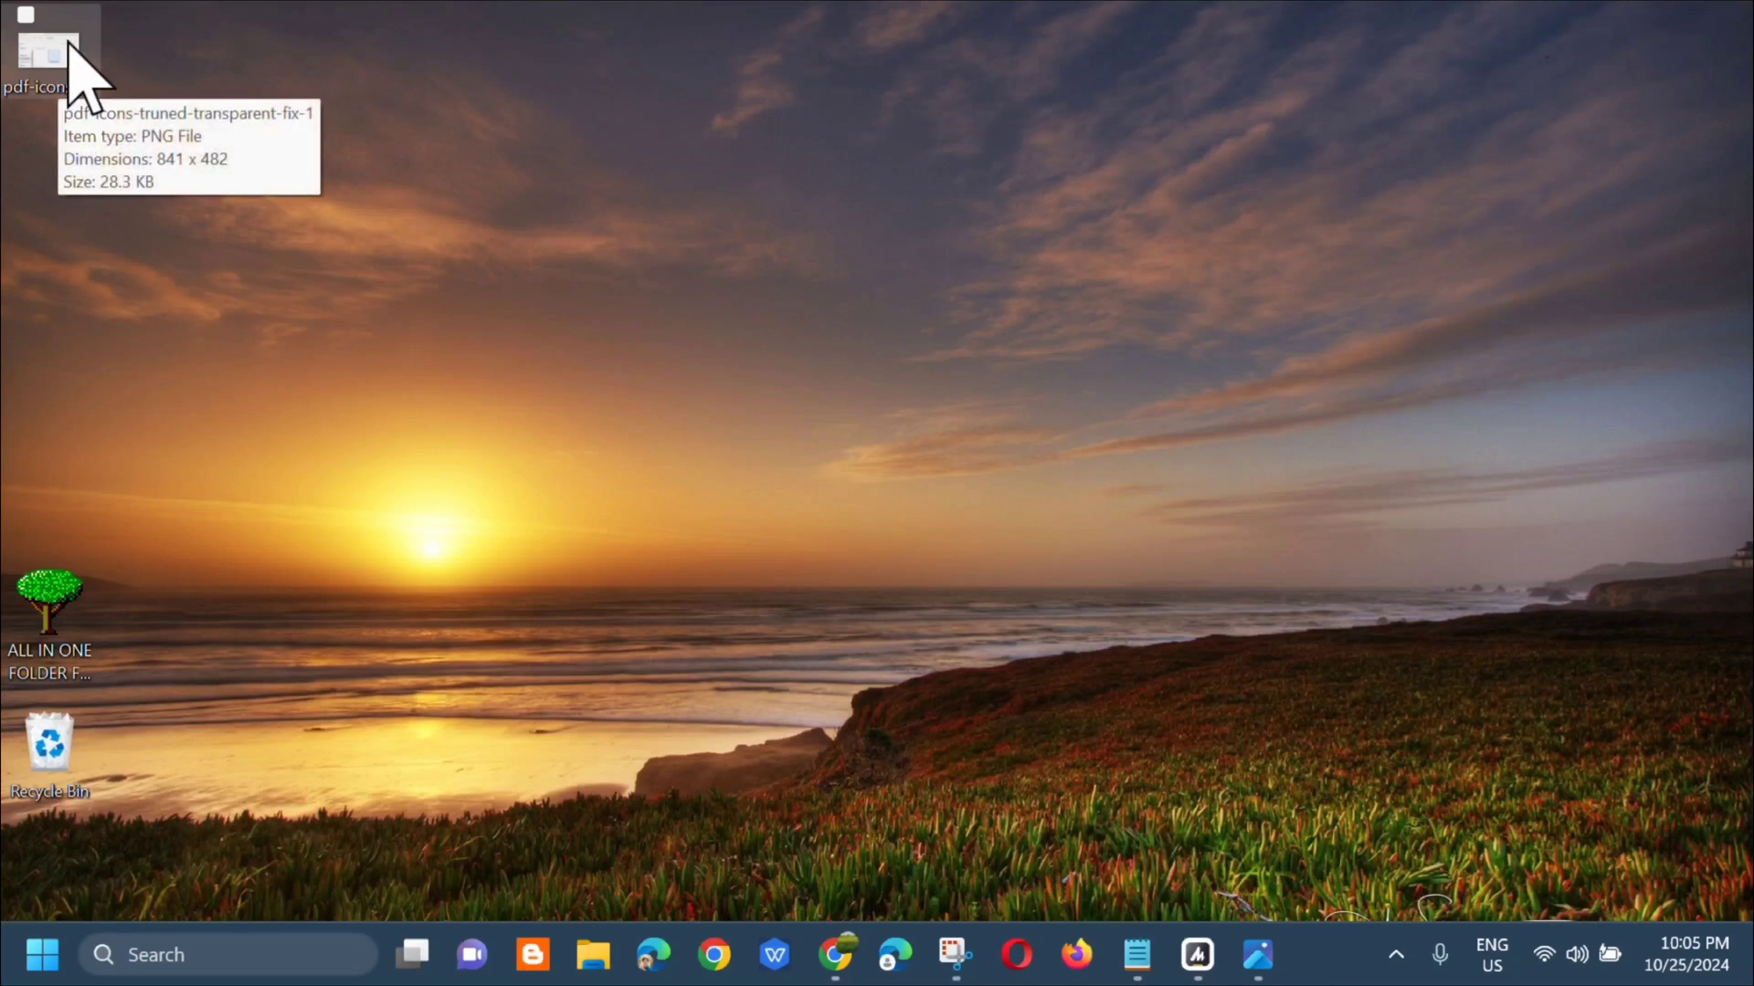
mouse_move(55, 660)
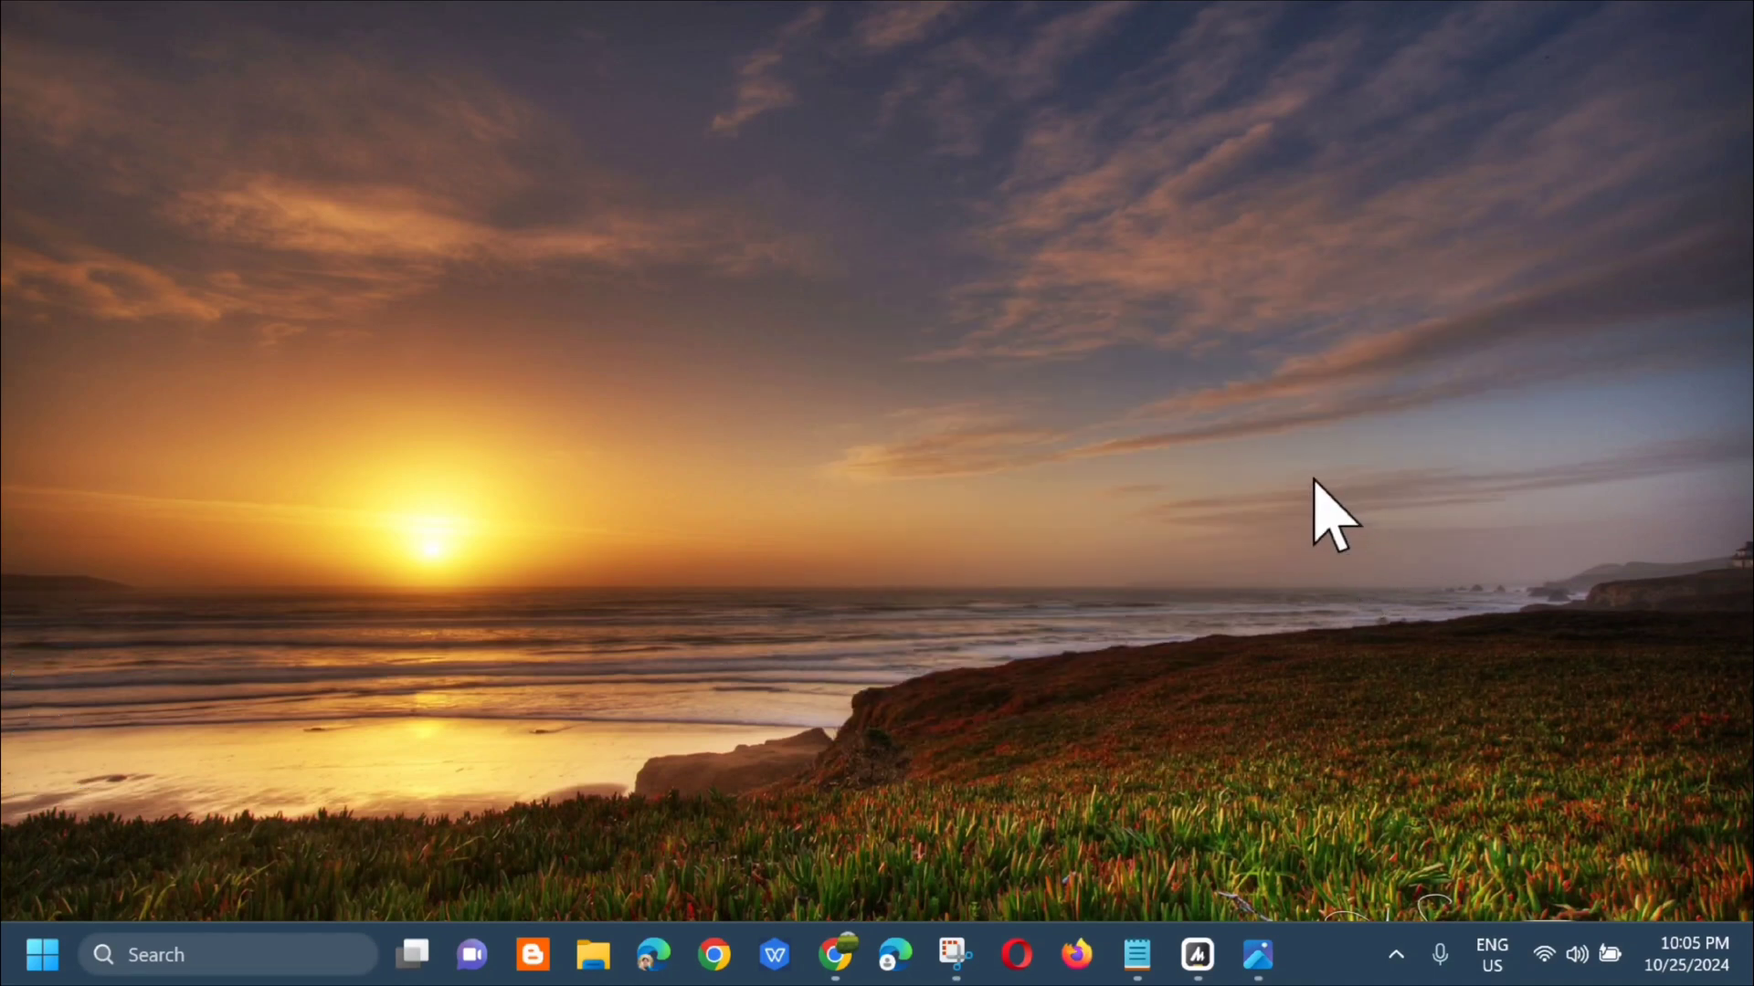
mouse_move(240, 379)
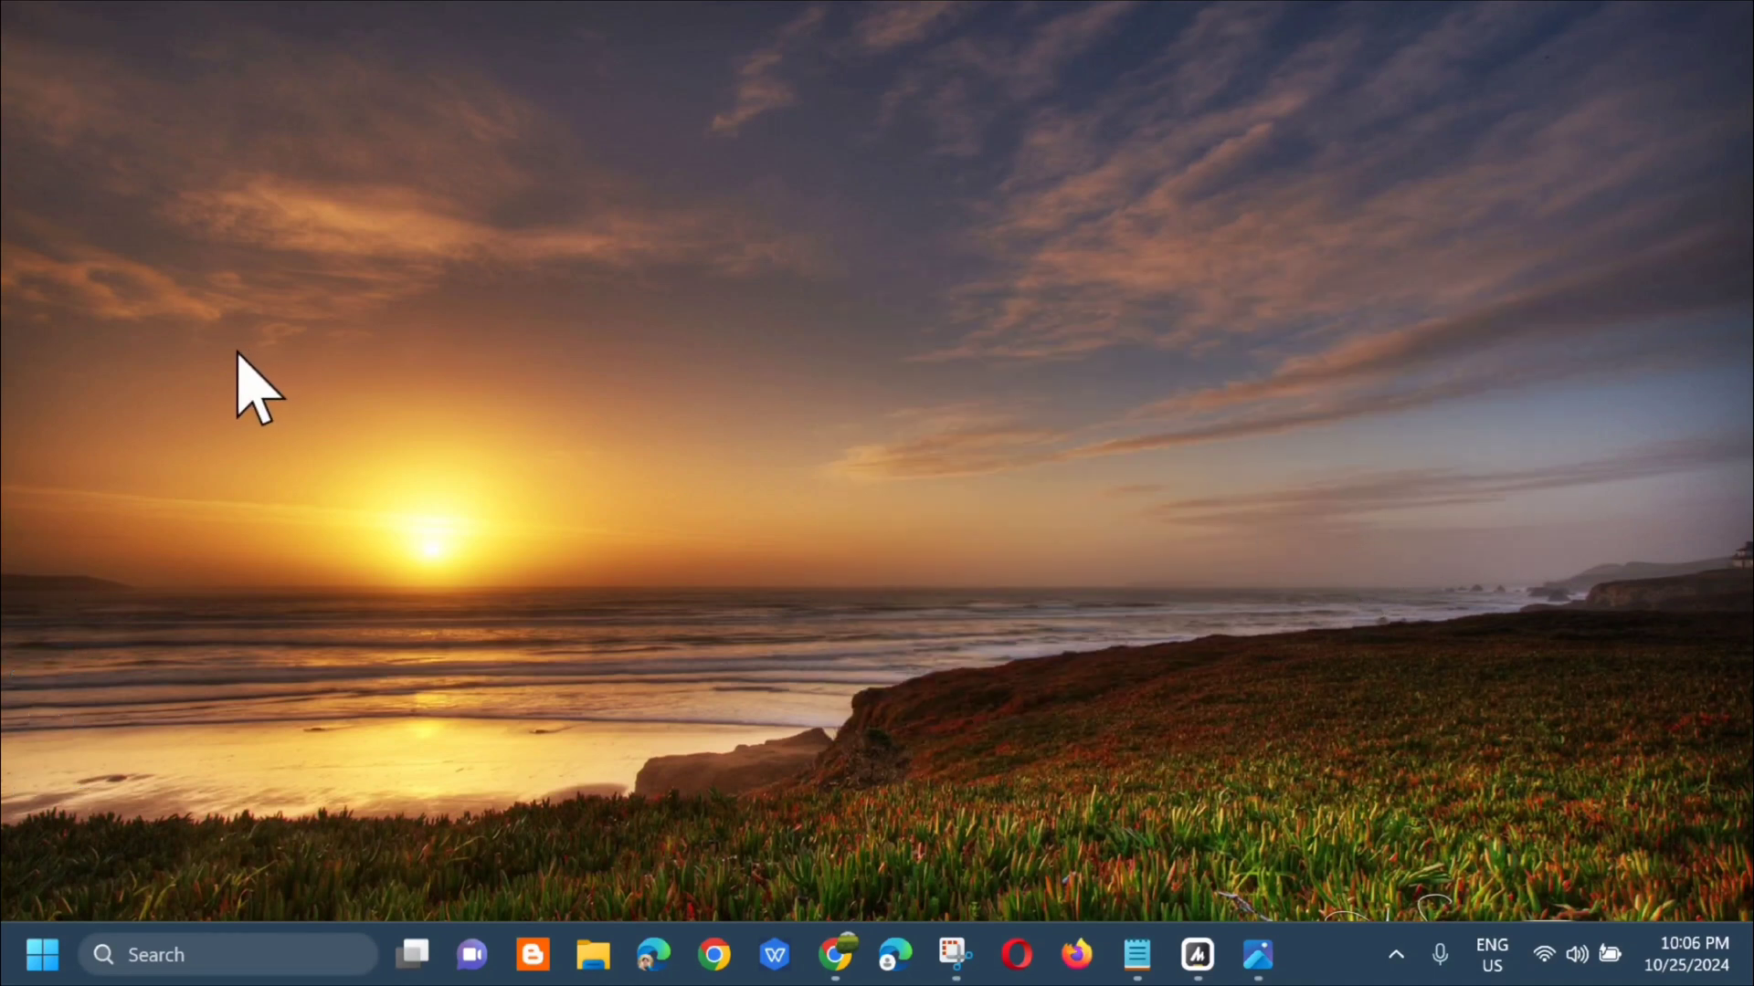
mouse_move(905, 433)
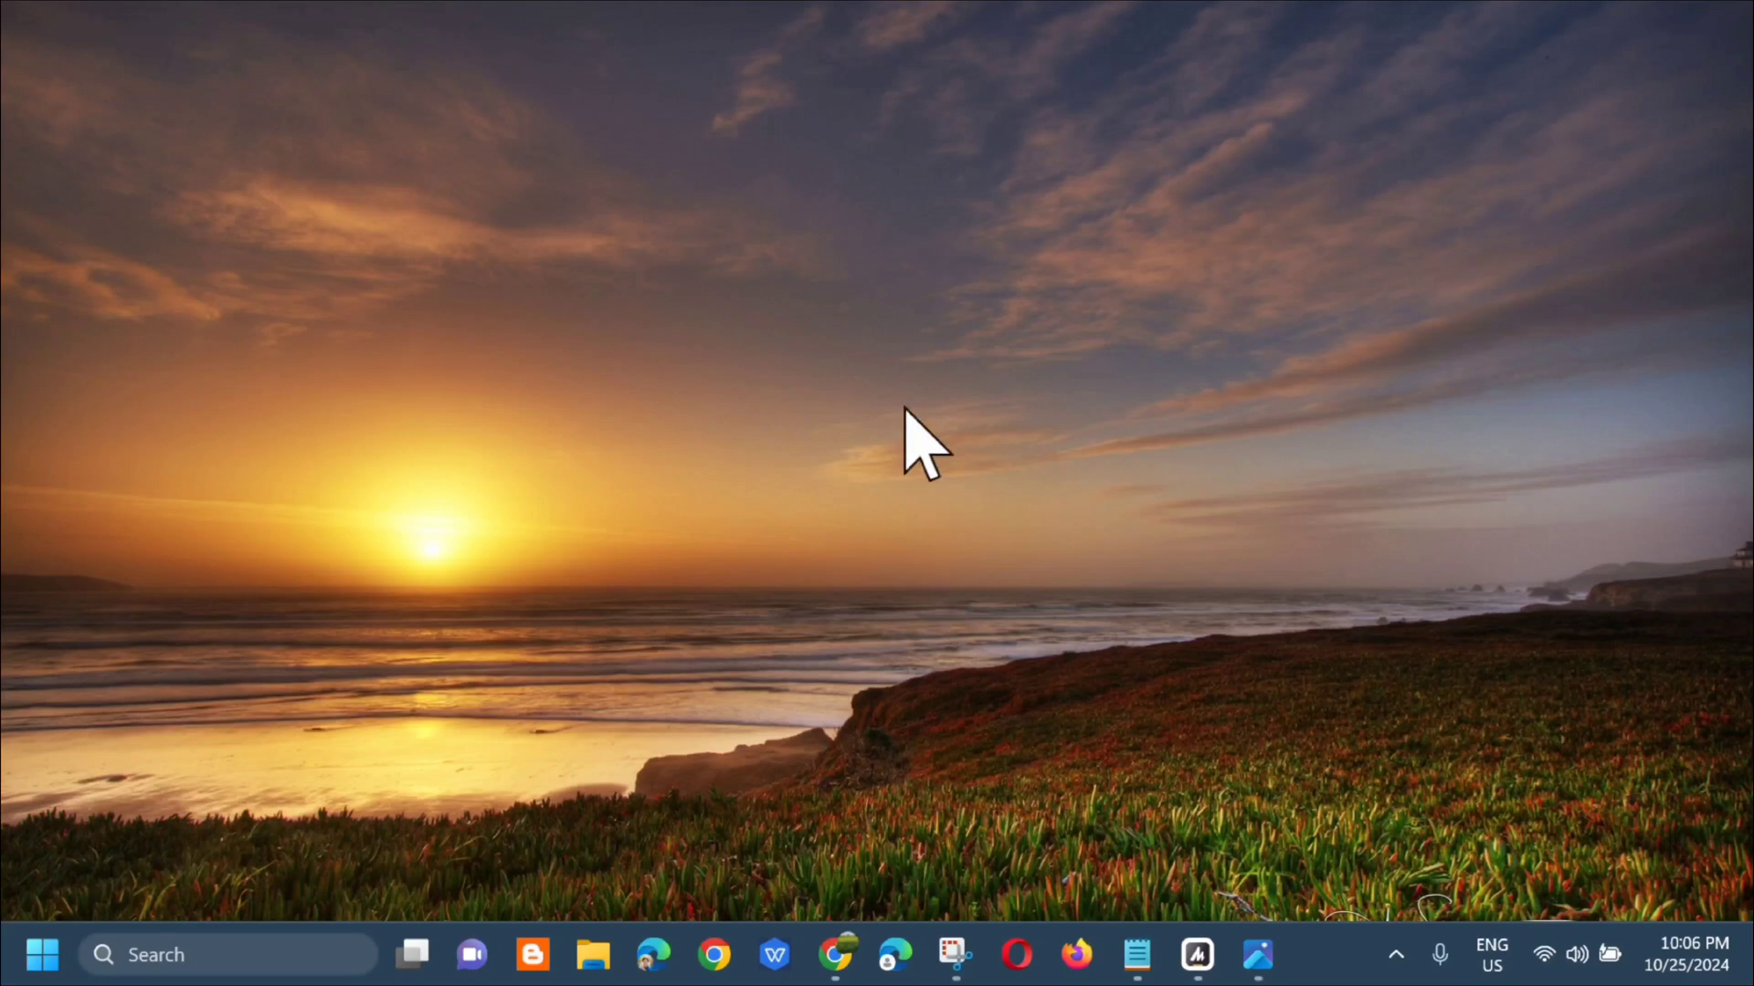
mouse_move(906, 416)
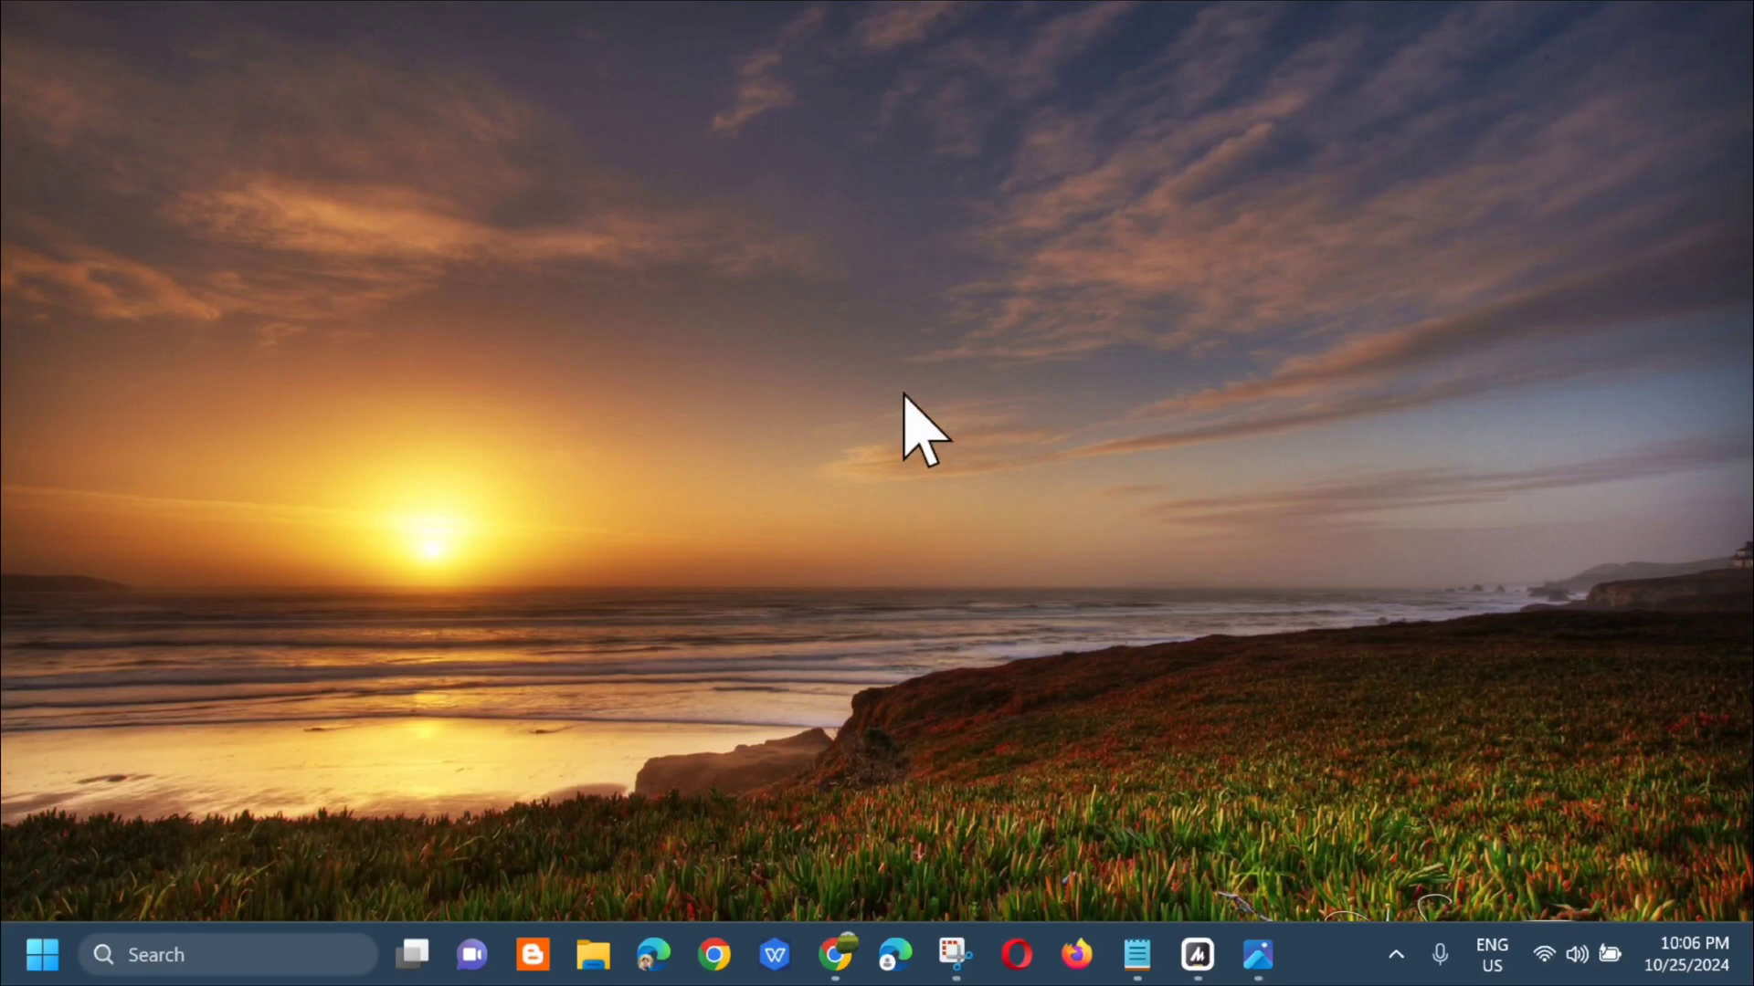